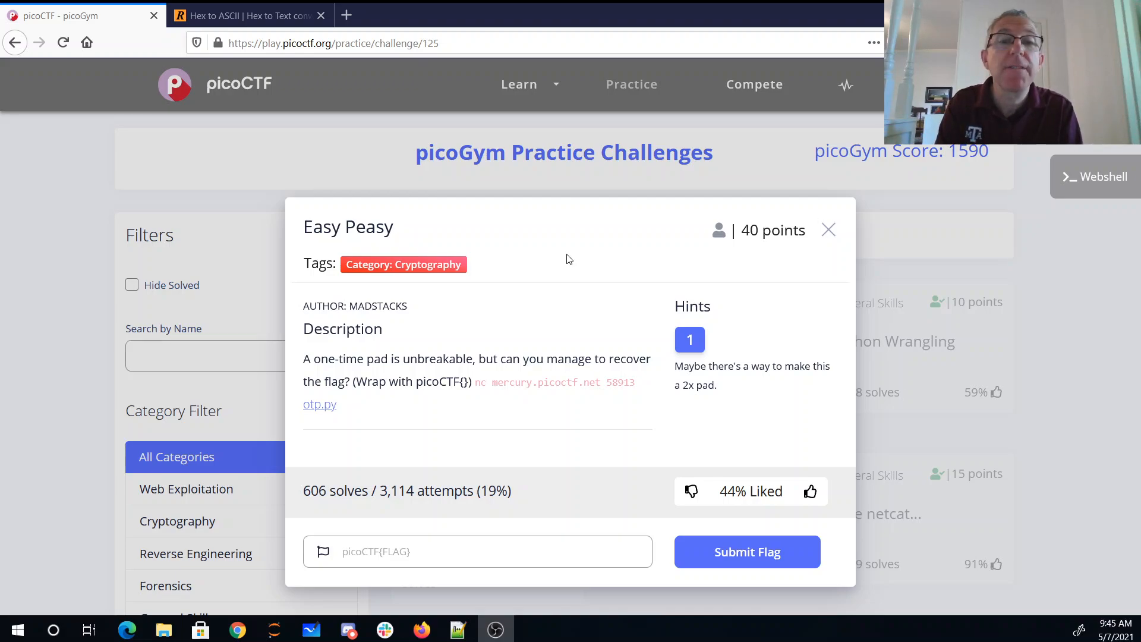
{"action": "mouse_move", "coordinate": [748, 390]}
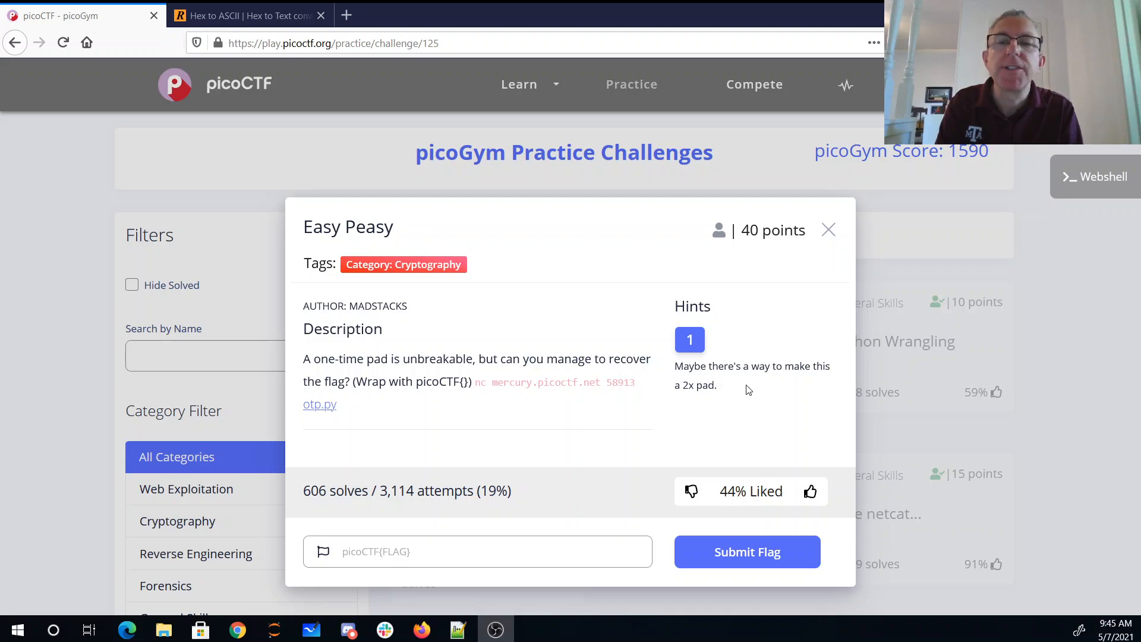
- Open the webshell terminal beside the Easy Peasy challenge description
{"action": "left_click", "coordinate": [1094, 176]}
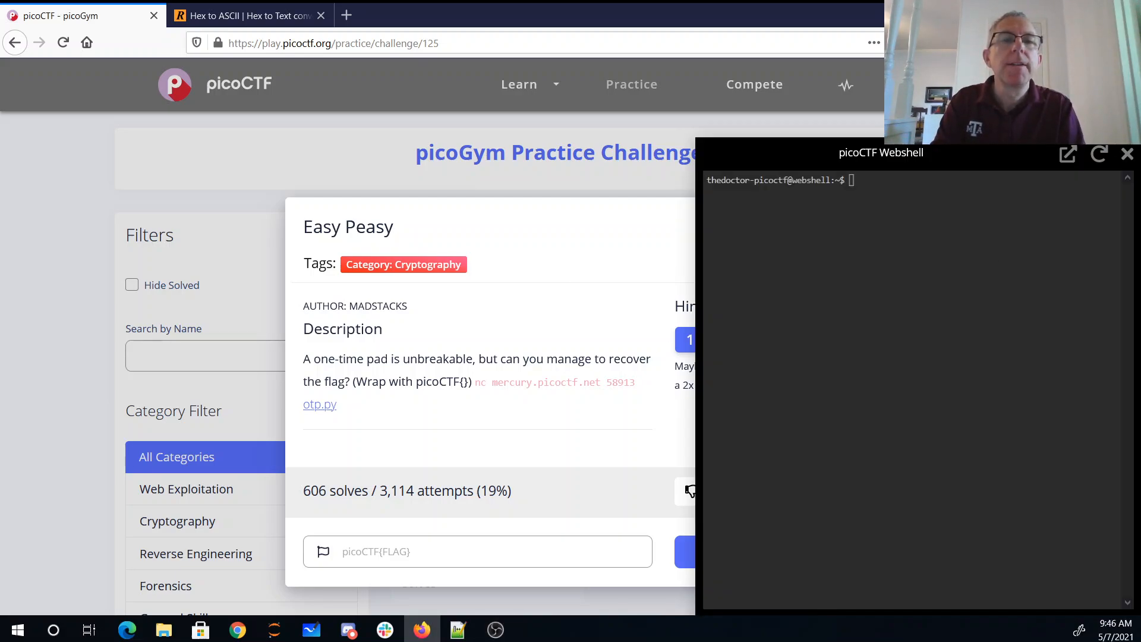
{"action": "mouse_move", "coordinate": [320, 404]}
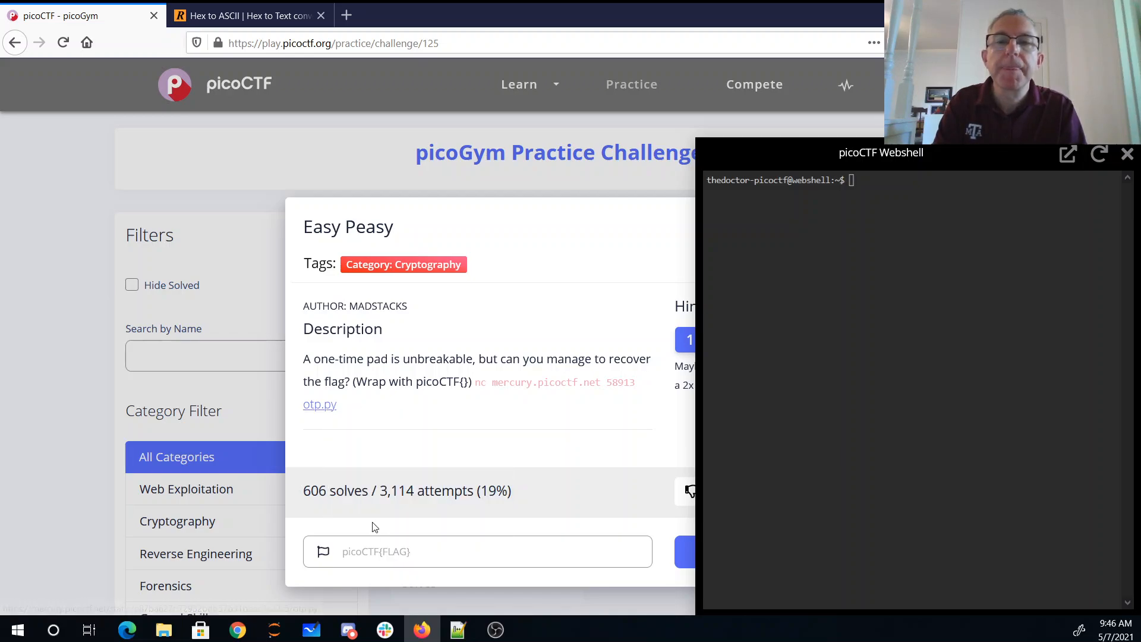
{"action": "mouse_move", "coordinate": [566, 417]}
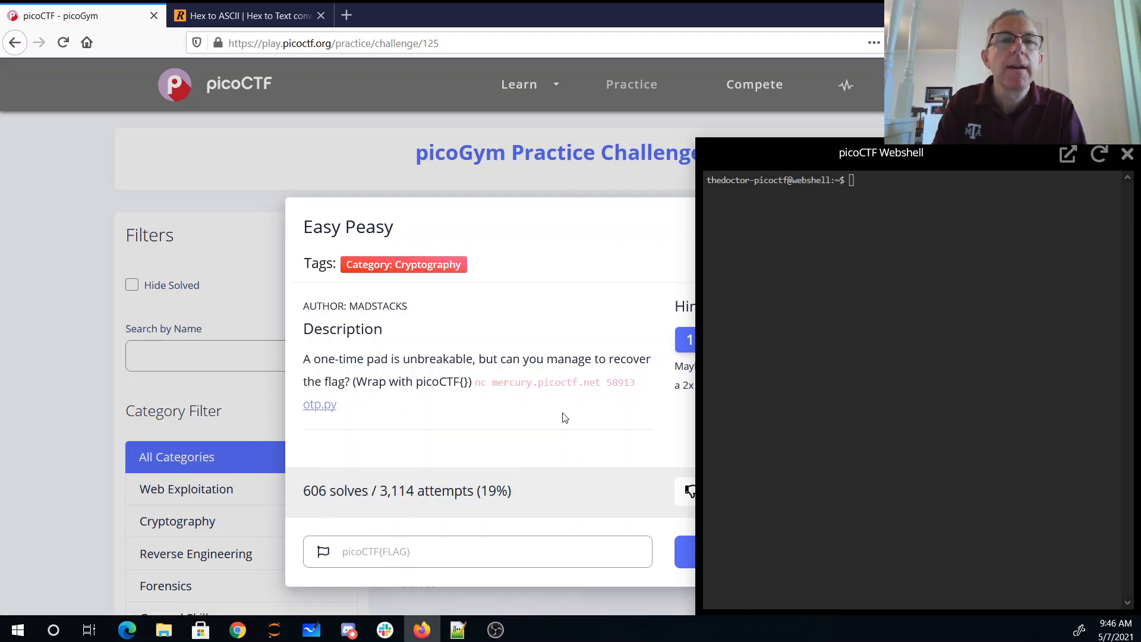
- Download otp.py from mercury.picoctf.net with wget and start opening it in vi
{"action": "type", "text": "wget"}
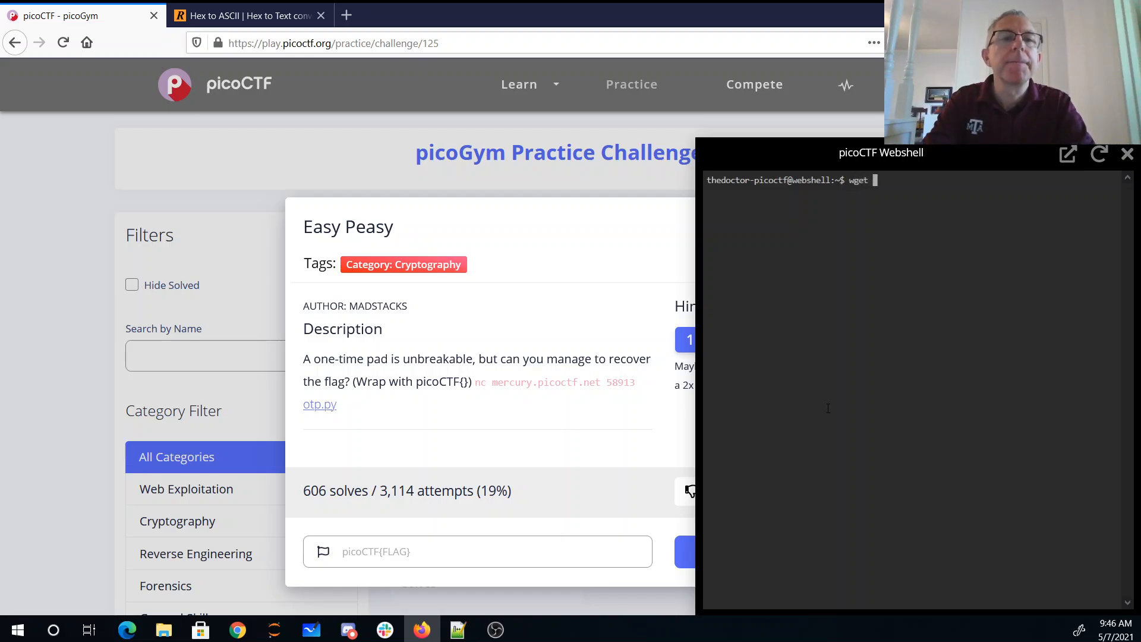
{"action": "type", "text": "https://mercury.picoctf.net/static/e87ba627b72932bdb57b31bbac3c22c5/otp.py"}
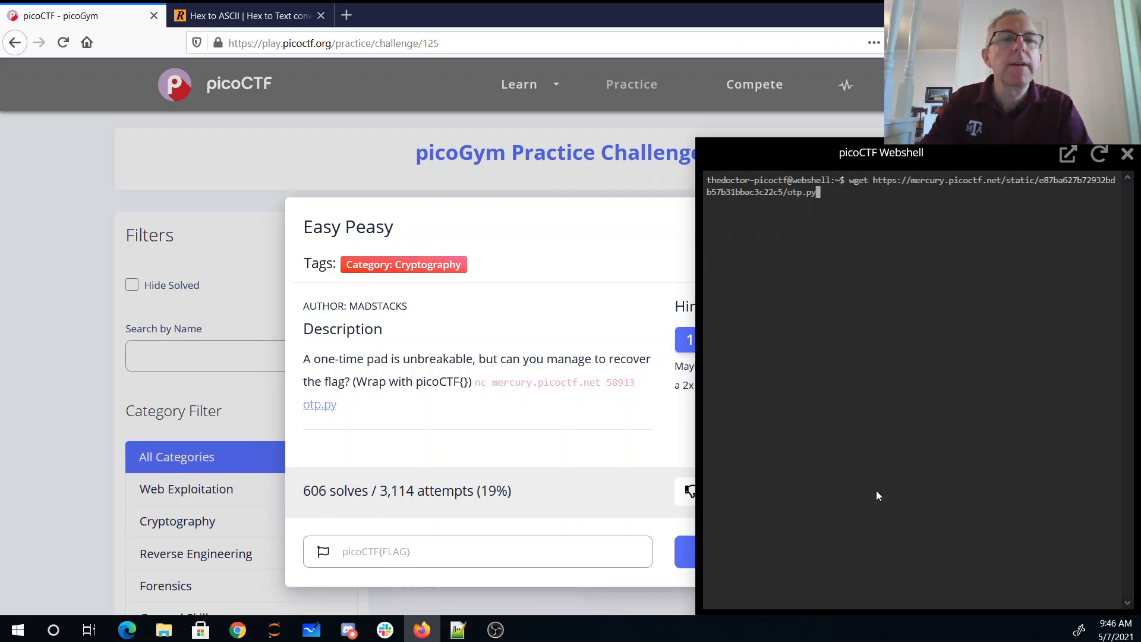
{"action": "type", "text": "vi otp"}
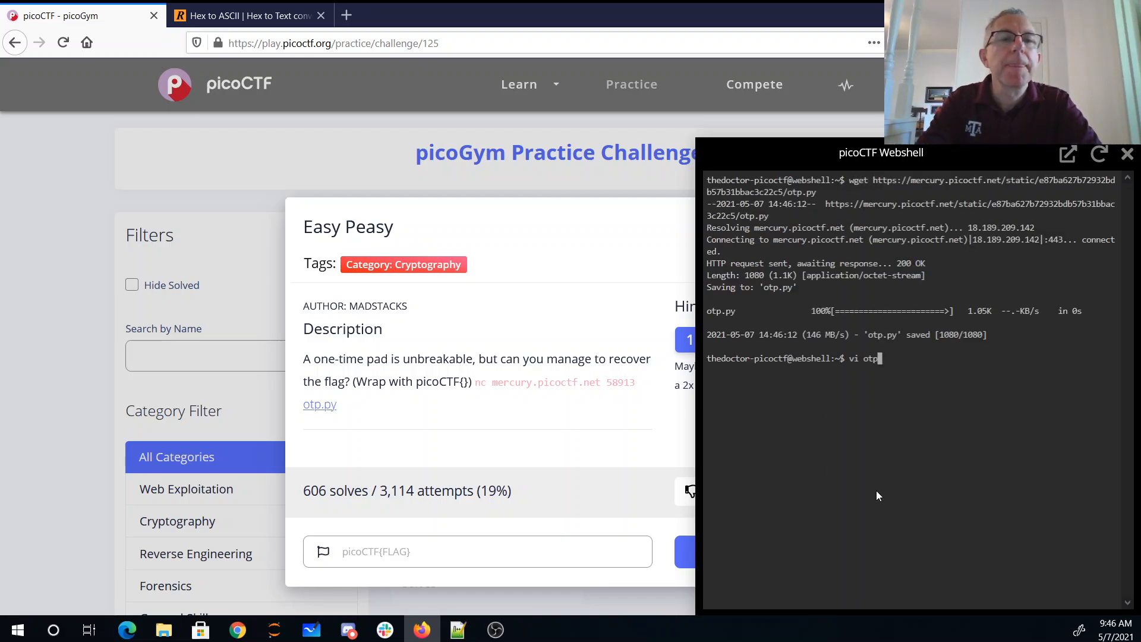
{"action": "key", "text": "Return"}
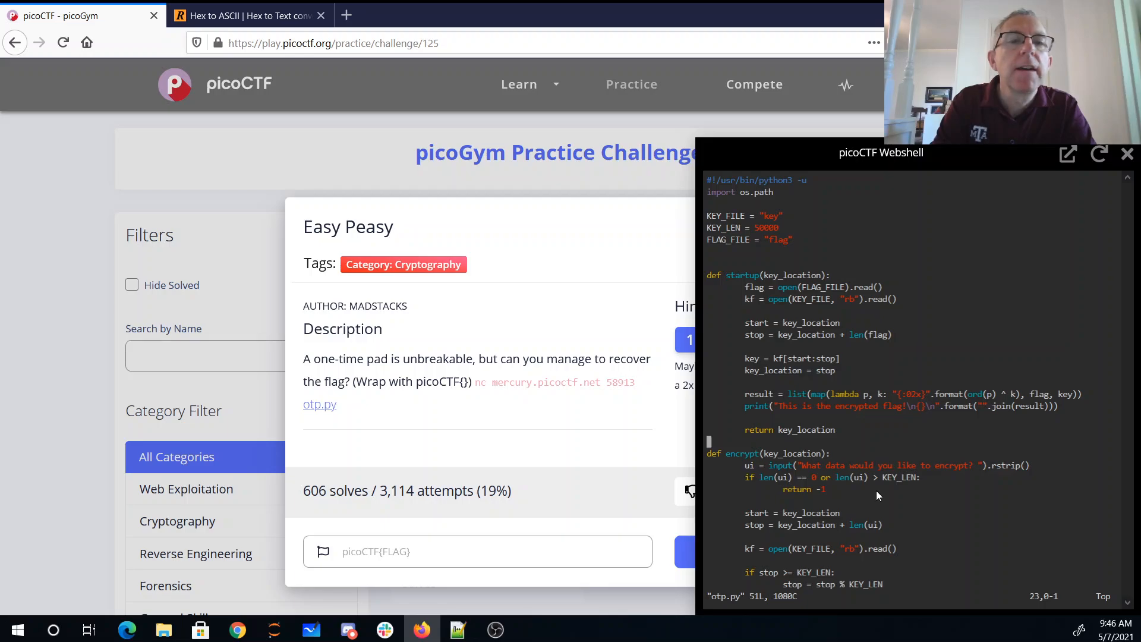
{"action": "scroll", "scroll_direction": "down", "scroll_amount": 3}
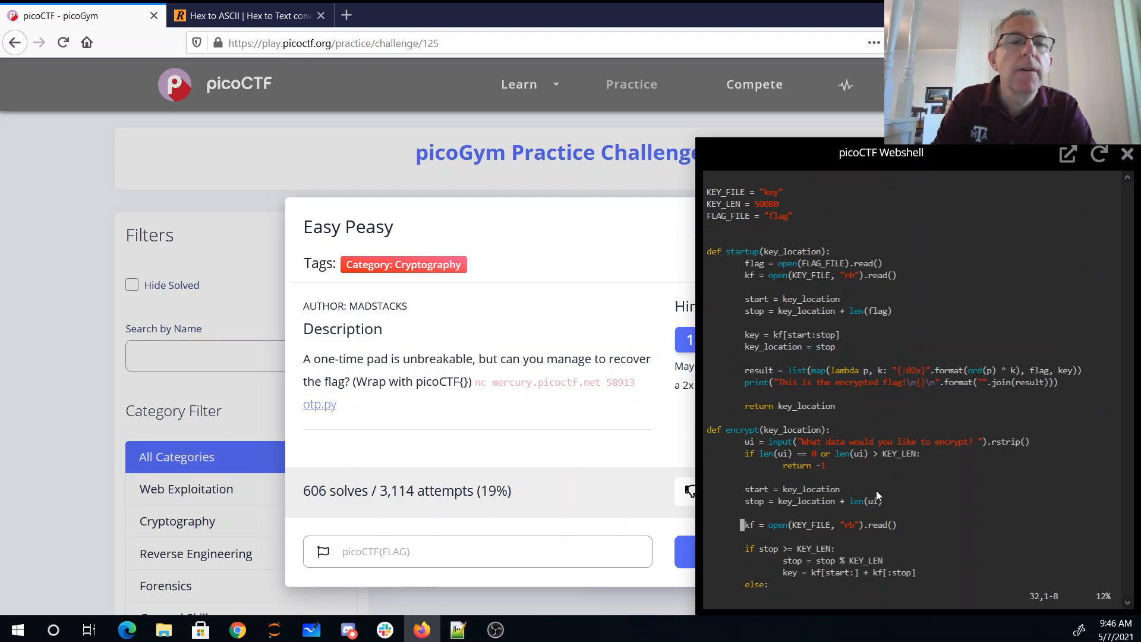
{"action": "scroll", "scroll_direction": "down", "scroll_amount": 3}
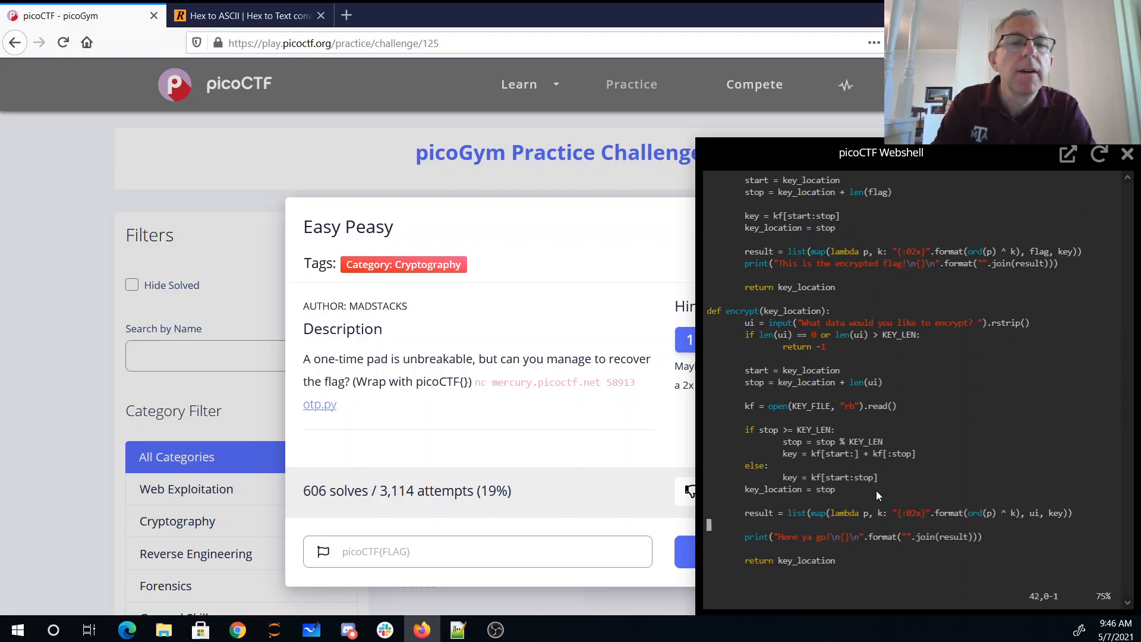
{"action": "scroll", "scroll_direction": "down", "scroll_amount": 3}
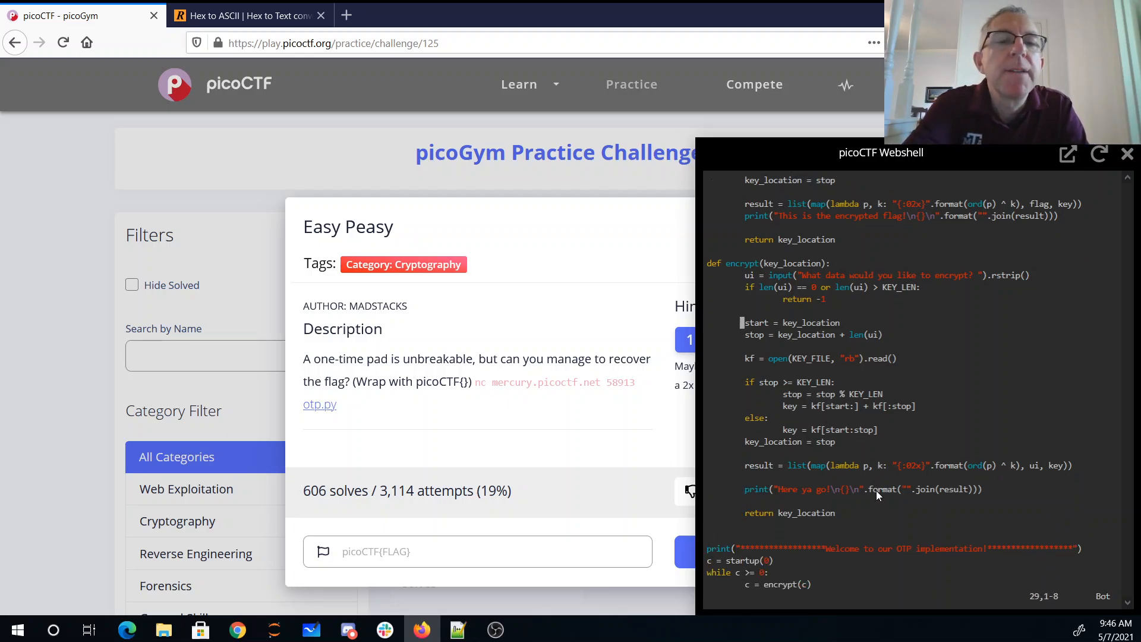
{"action": "scroll", "scroll_direction": "up", "scroll_amount": 3}
{"action": "type", "text": "nc"}
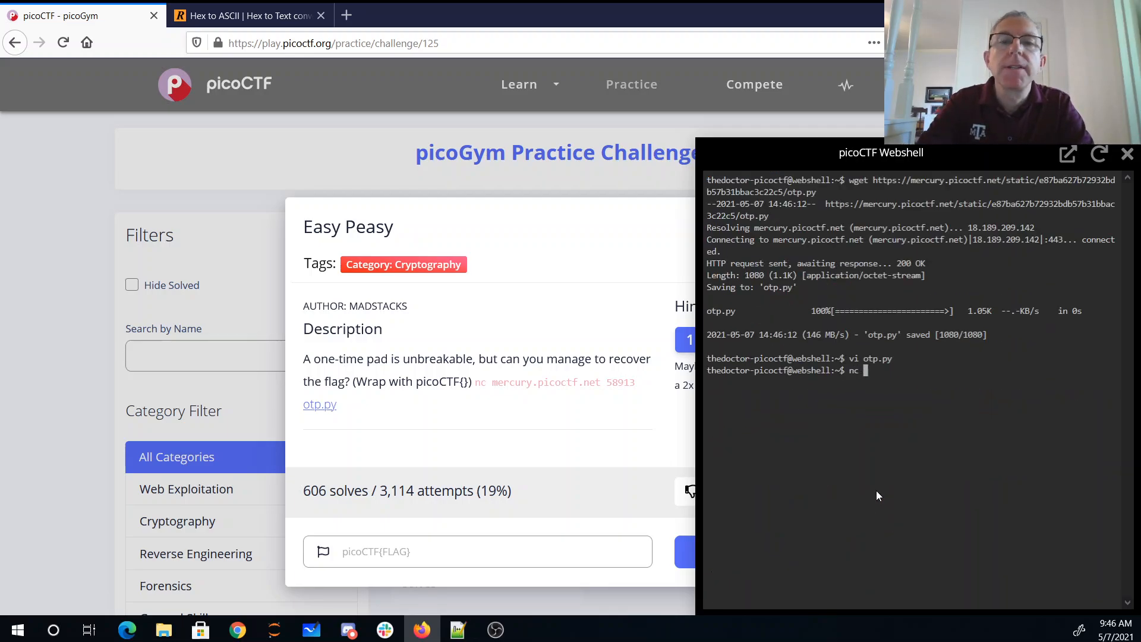
- Connect to mercury.picoctf.net port 58913 with nc to receive the encrypted flag
{"action": "type", "text": "mercury"}
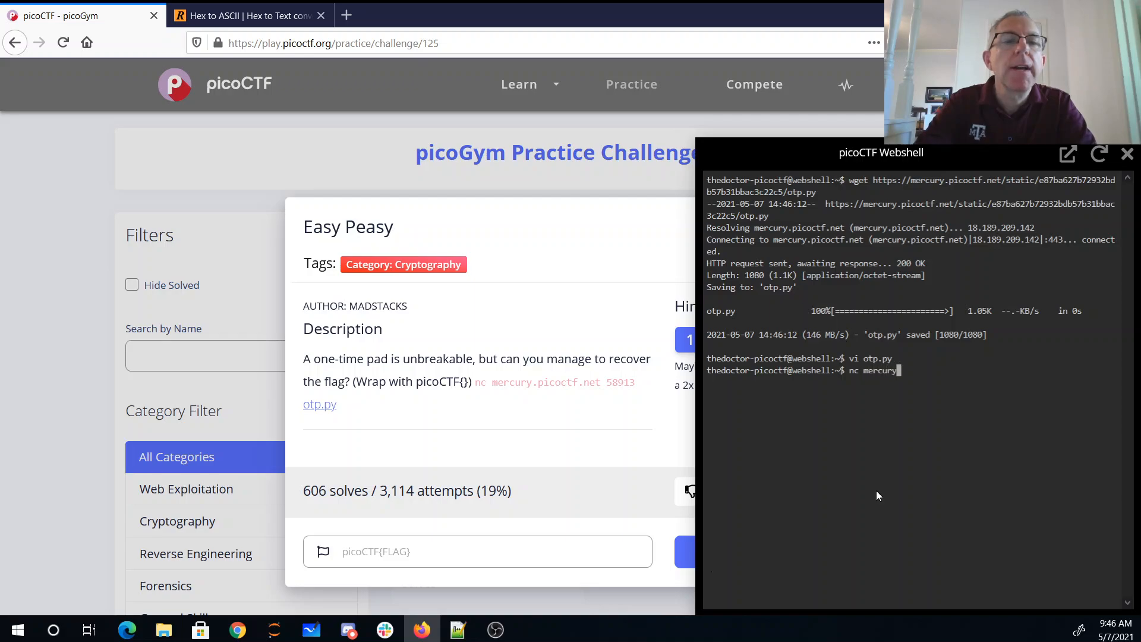
{"action": "type", "text": ".picoctf.net"}
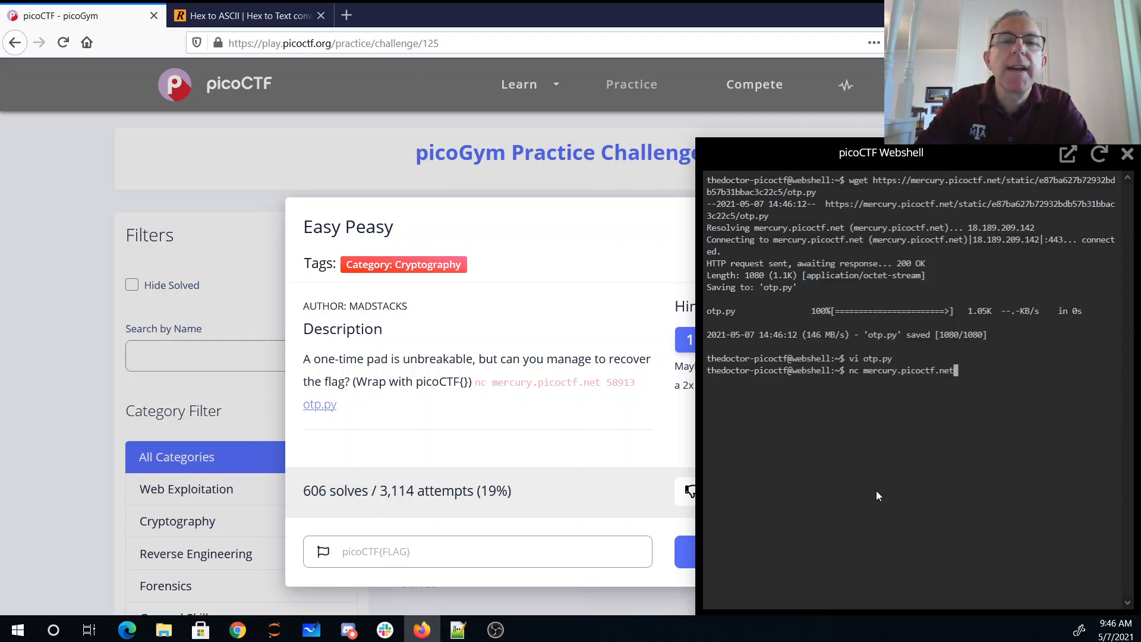
{"action": "type", "text": "58"}
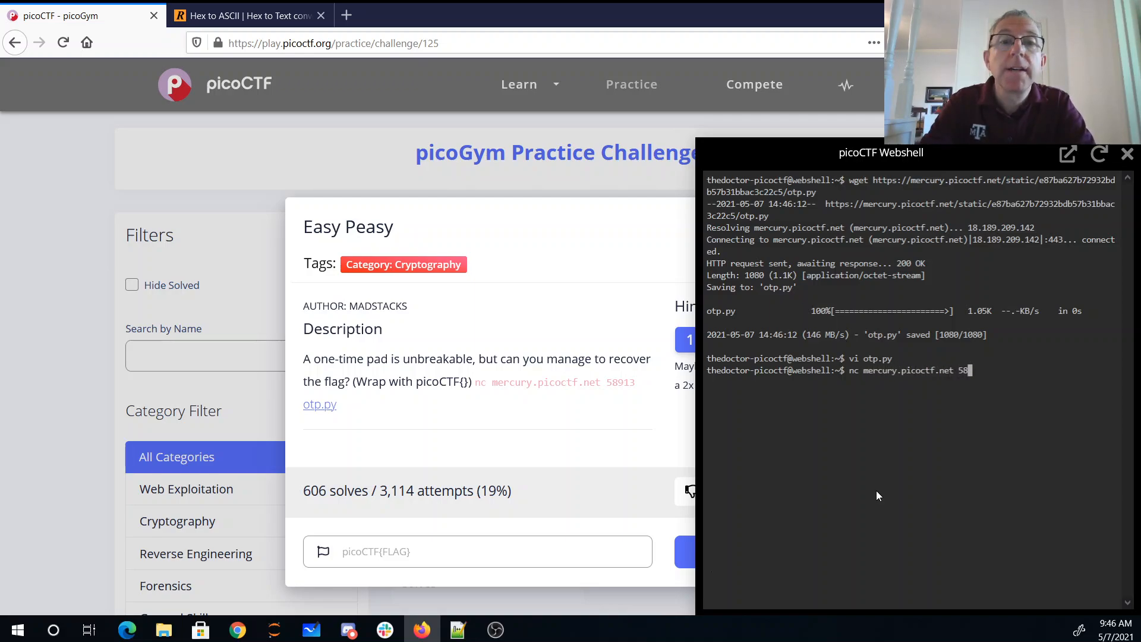
{"action": "key", "text": "Return"}
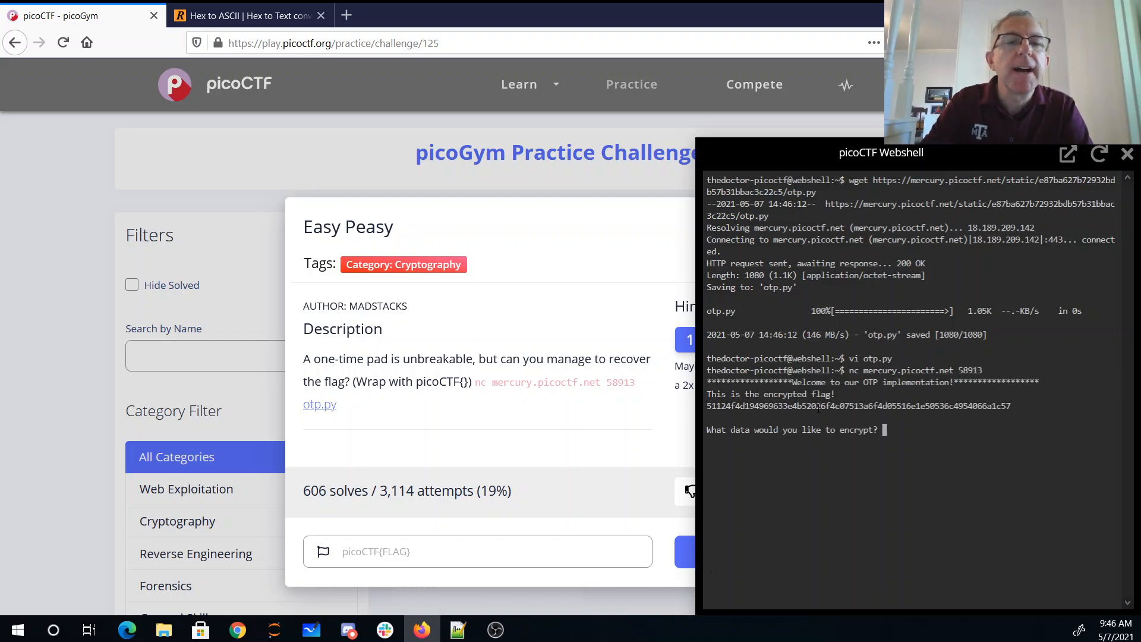
- Copy the encrypted flag hex and check in Python that its length is 64
{"action": "right_click", "coordinate": [858, 405]}
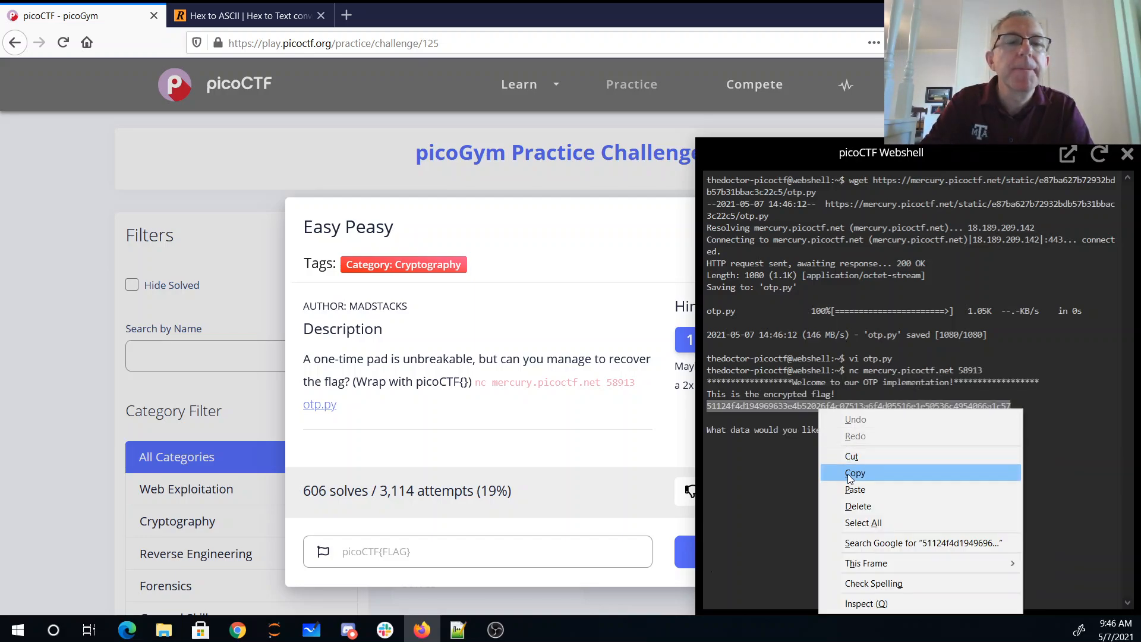
{"action": "left_click", "coordinate": [855, 471]}
{"action": "type", "text": "len(\""}
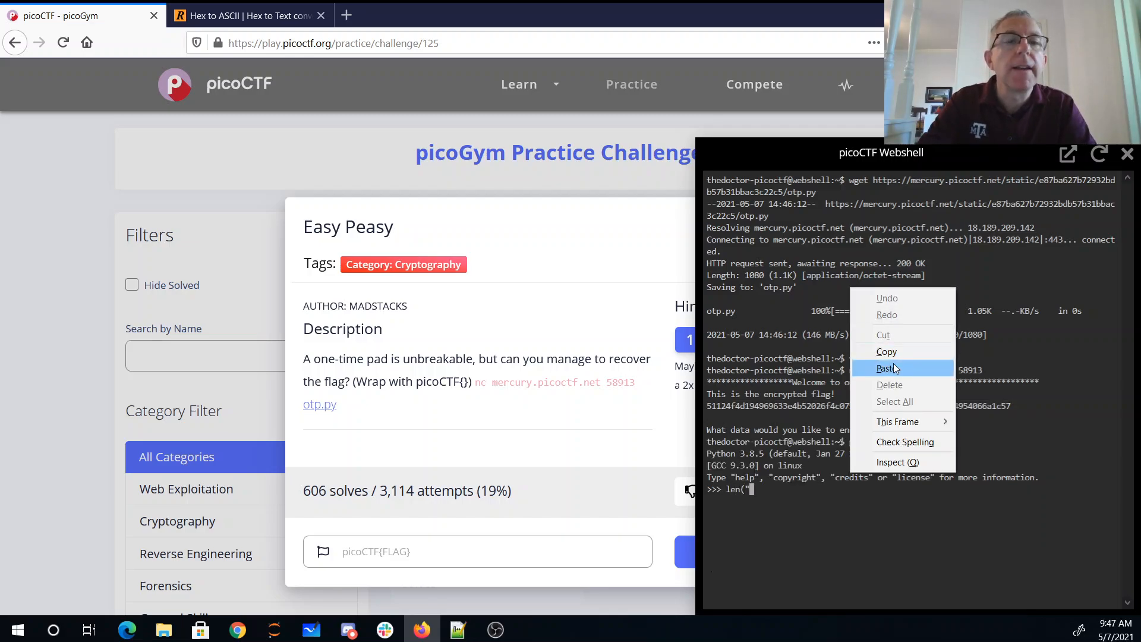
{"action": "left_click", "coordinate": [886, 369]}
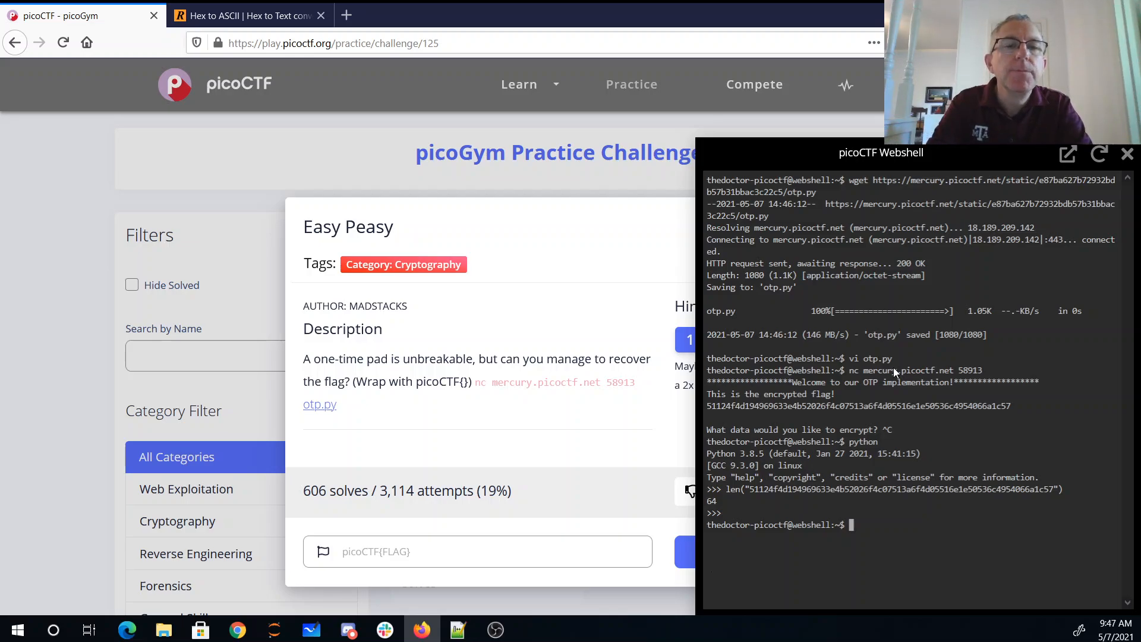
- Write a Python one-liner printing 49968 'a' characters then 32 more
{"action": "type", "text": "python"}
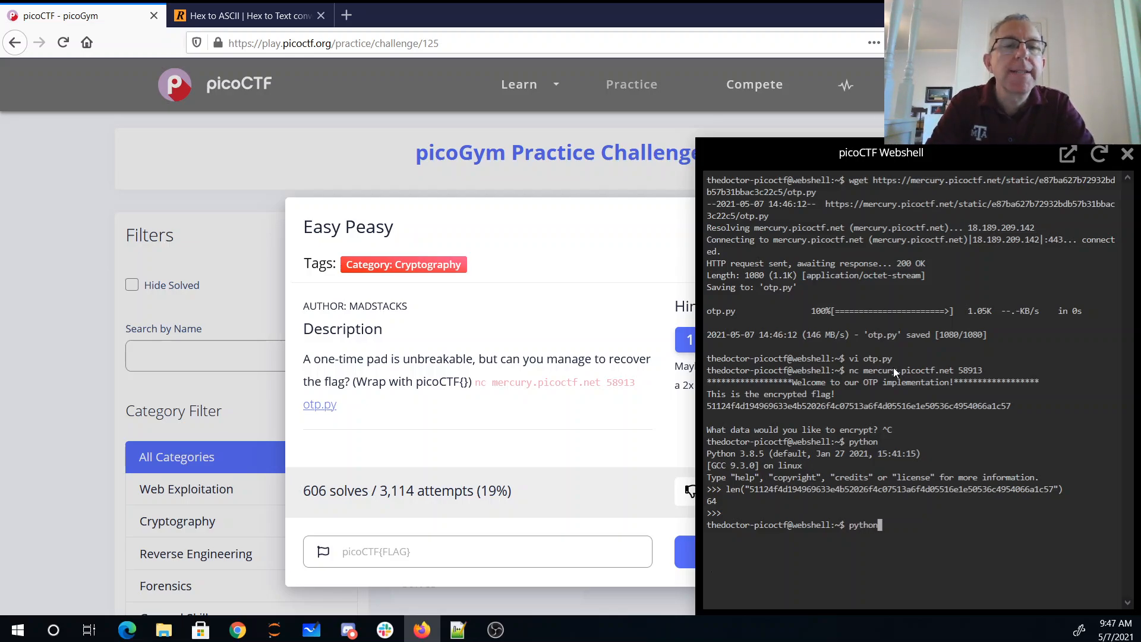
{"action": "type", "text": "-c \"print"}
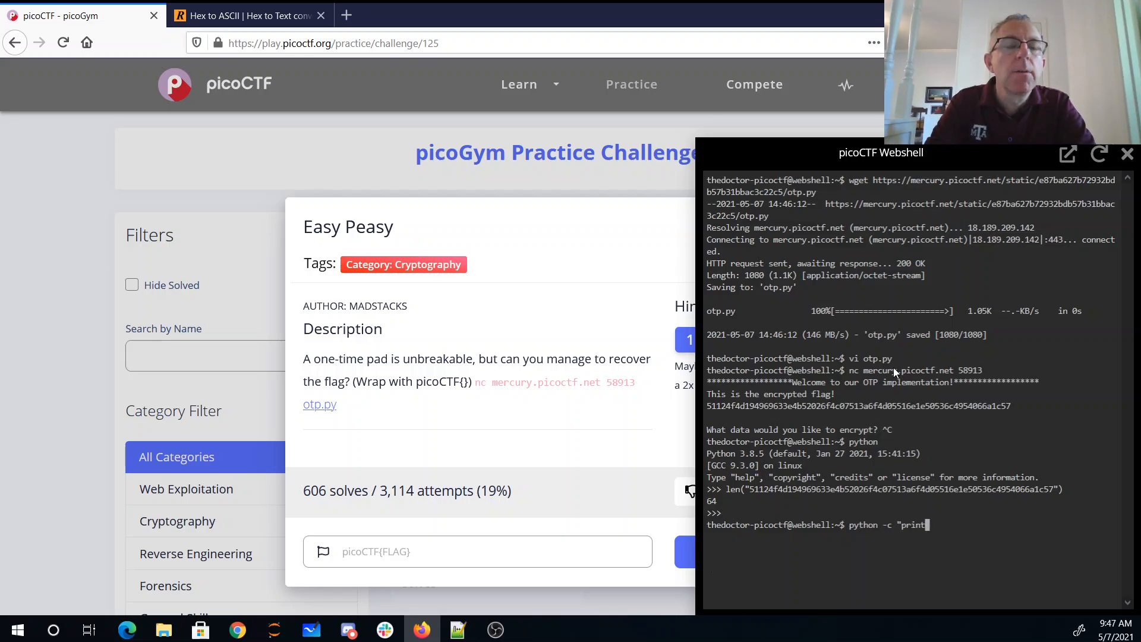
{"action": "type", "text": "("}
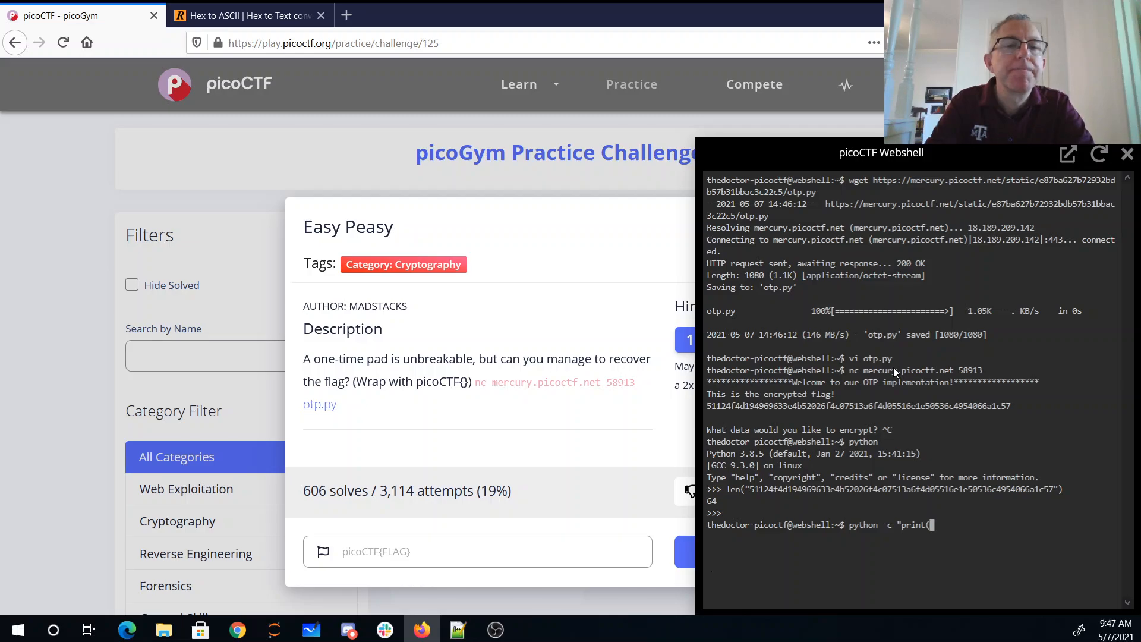
{"action": "type", "text": "'a'"}
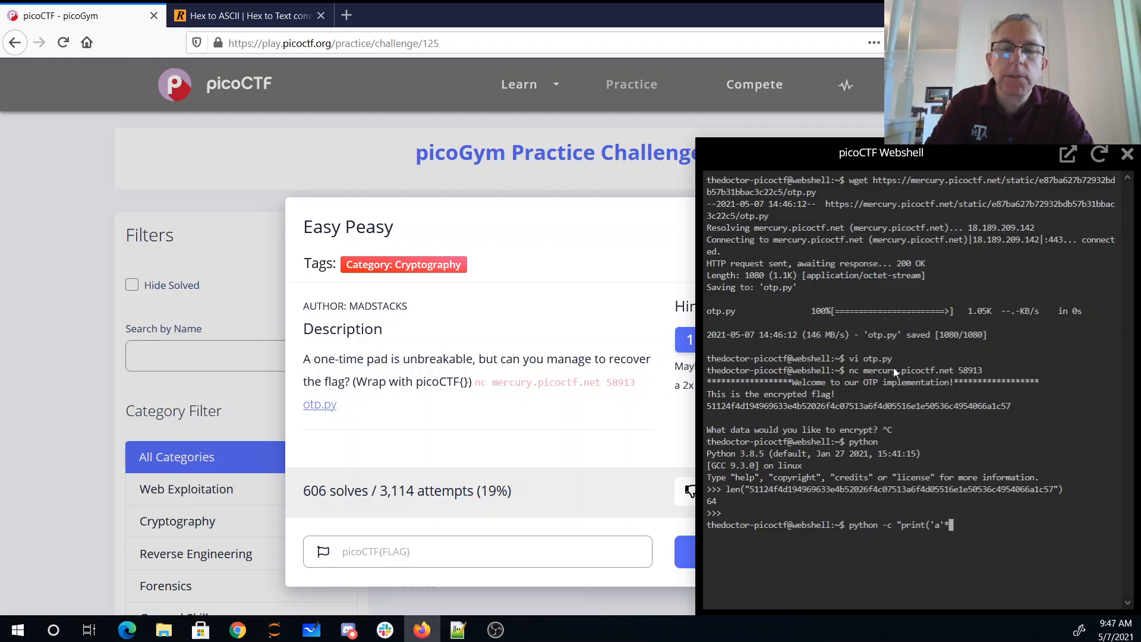
{"action": "type", "text": "*49968"}
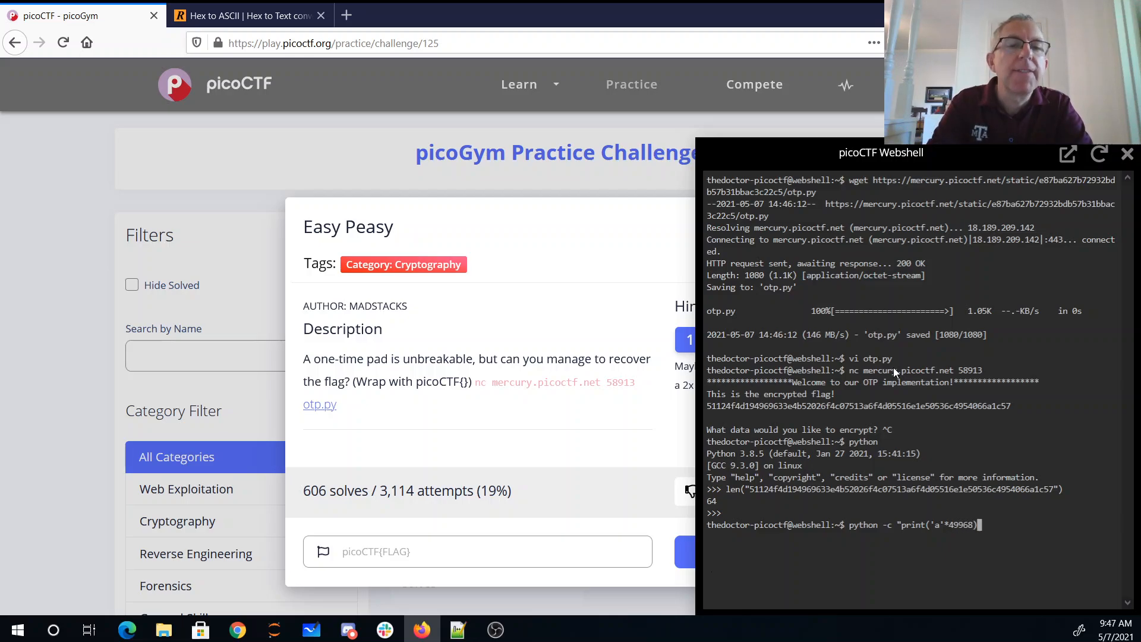
{"action": "type", "text": ";"}
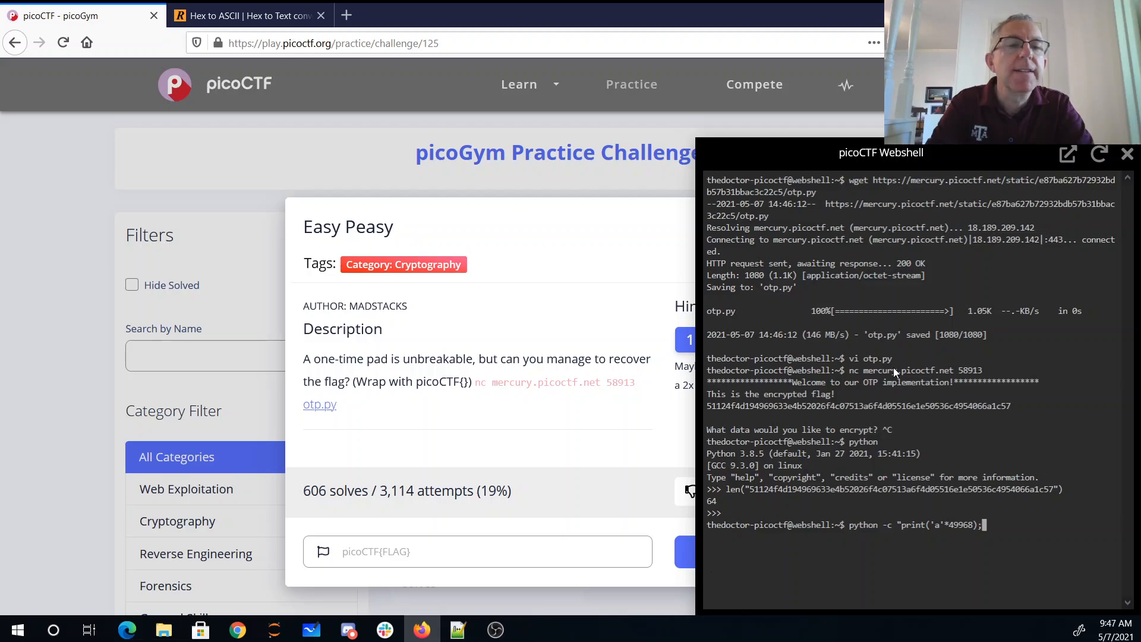
{"action": "type", "text": ";print('"}
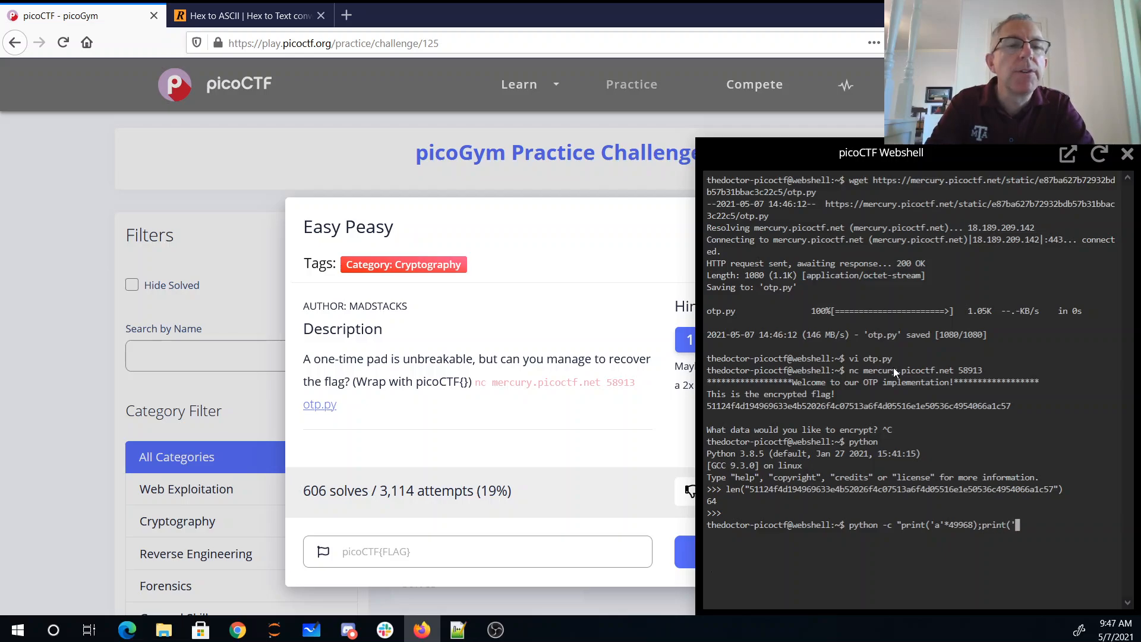
{"action": "type", "text": "a'*32"}
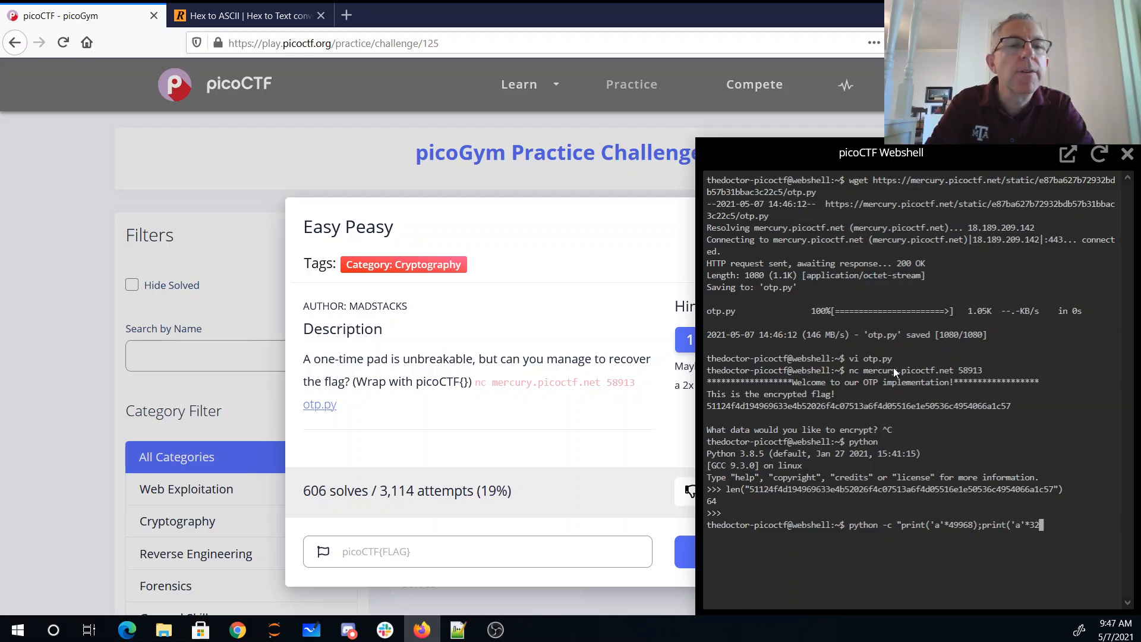
{"action": "type", "text": ")"}
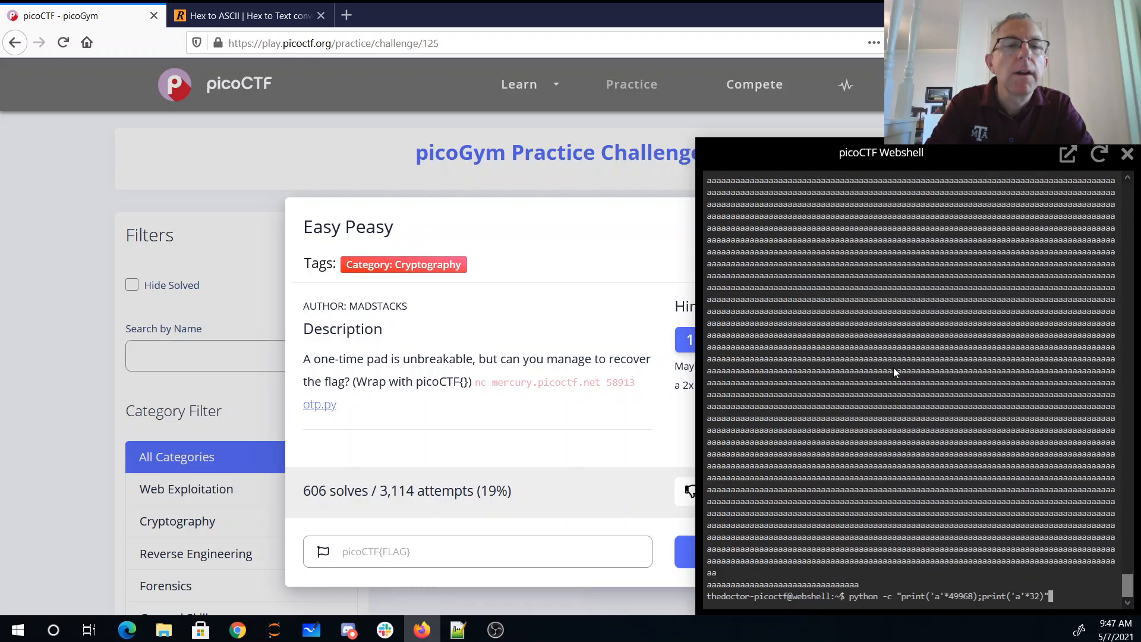
- Pipe the one-liner's output to nc mercury.picoctf.net 58913
{"action": "type", "text": "| nc"}
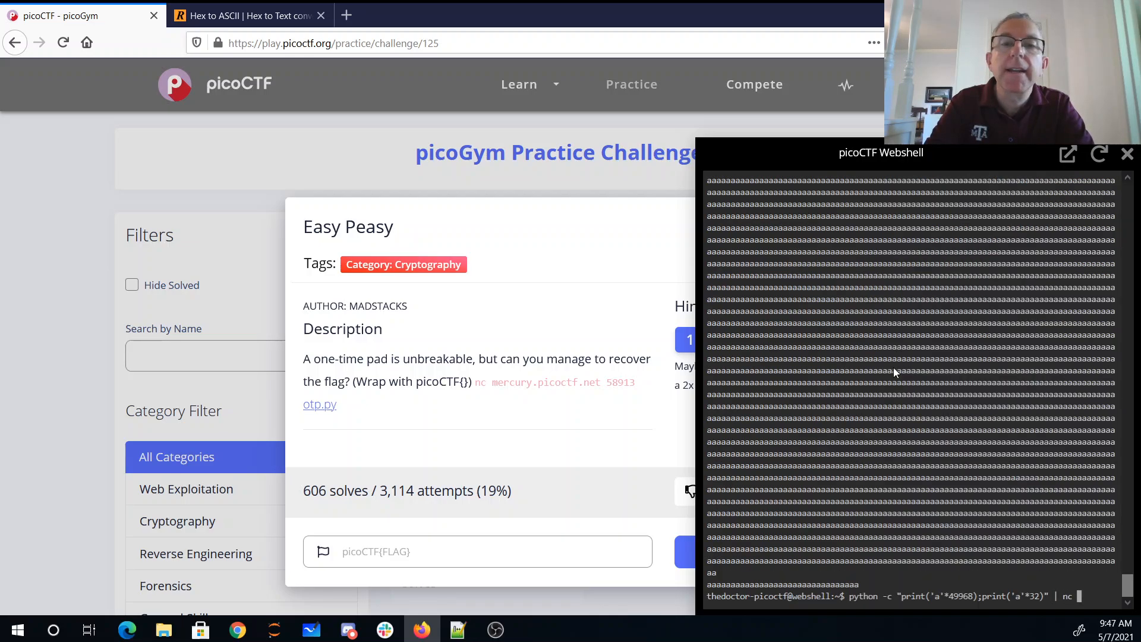
{"action": "type", "text": "mercury.picoctf.ne"}
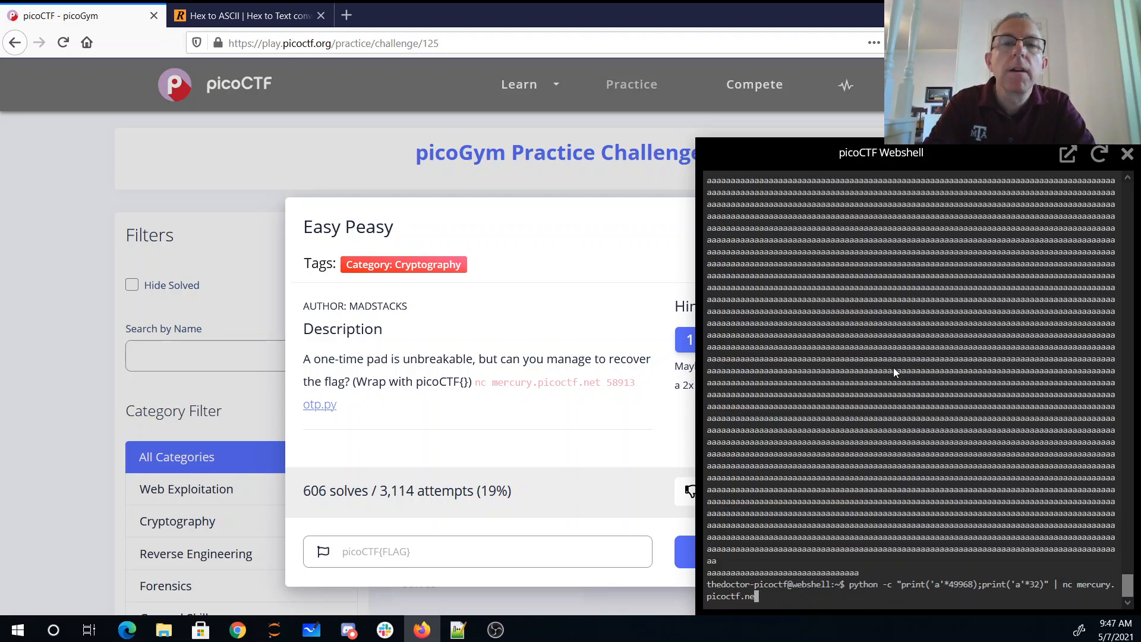
{"action": "type", "text": "58913"}
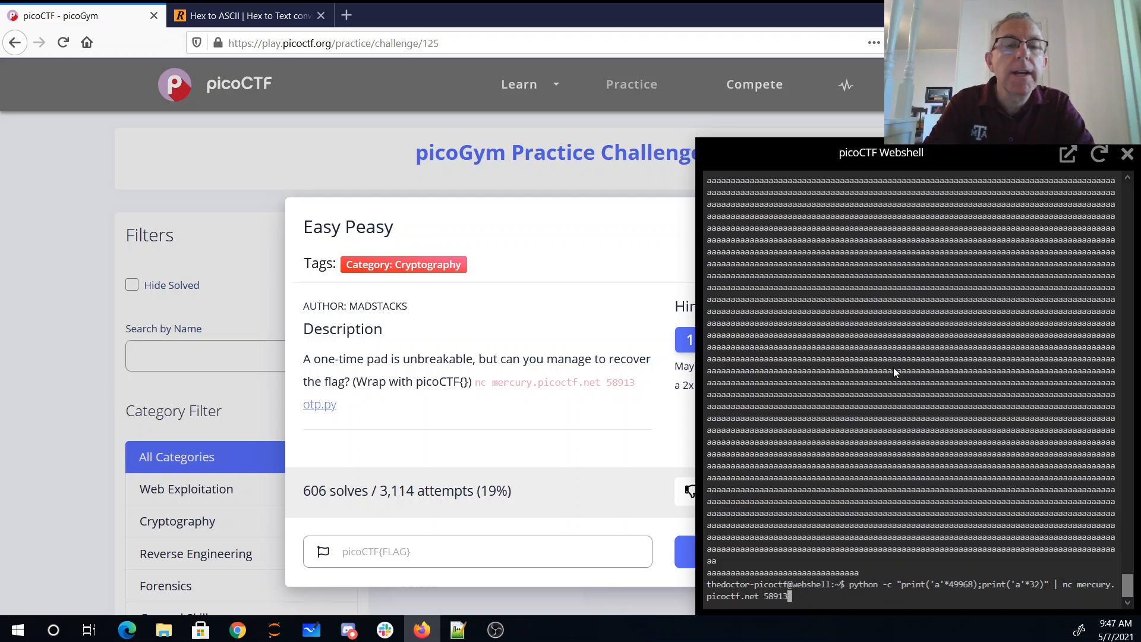
- Run the pipeline to get the ciphertext of the final 32 'a' characters, then disconnect
{"action": "key", "text": "Return"}
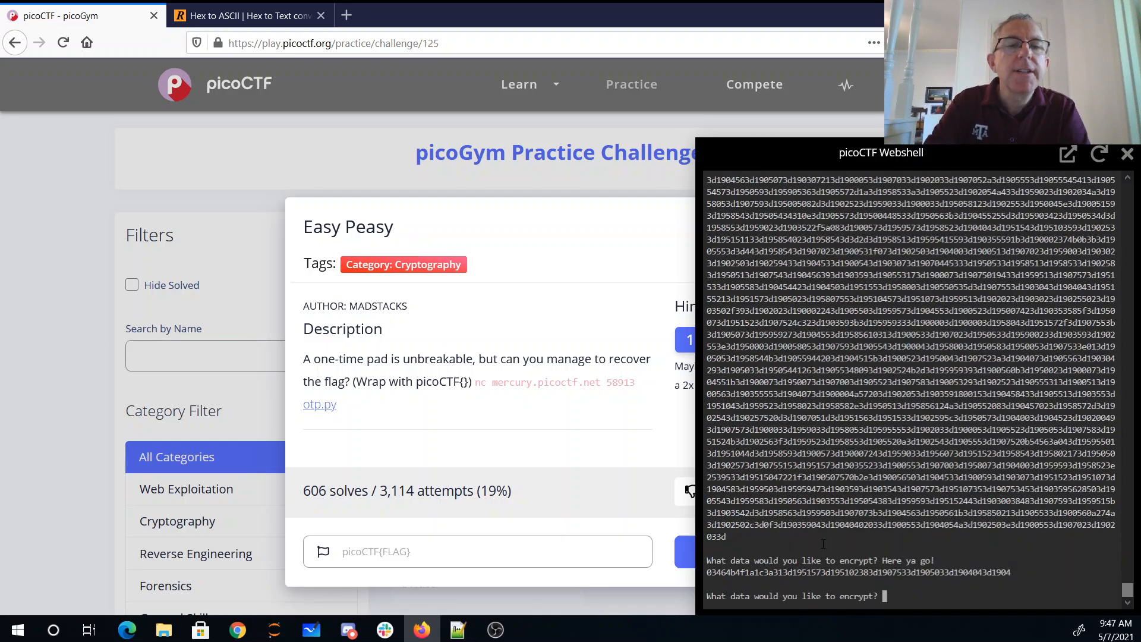
{"action": "mouse_move", "coordinate": [1117, 403]}
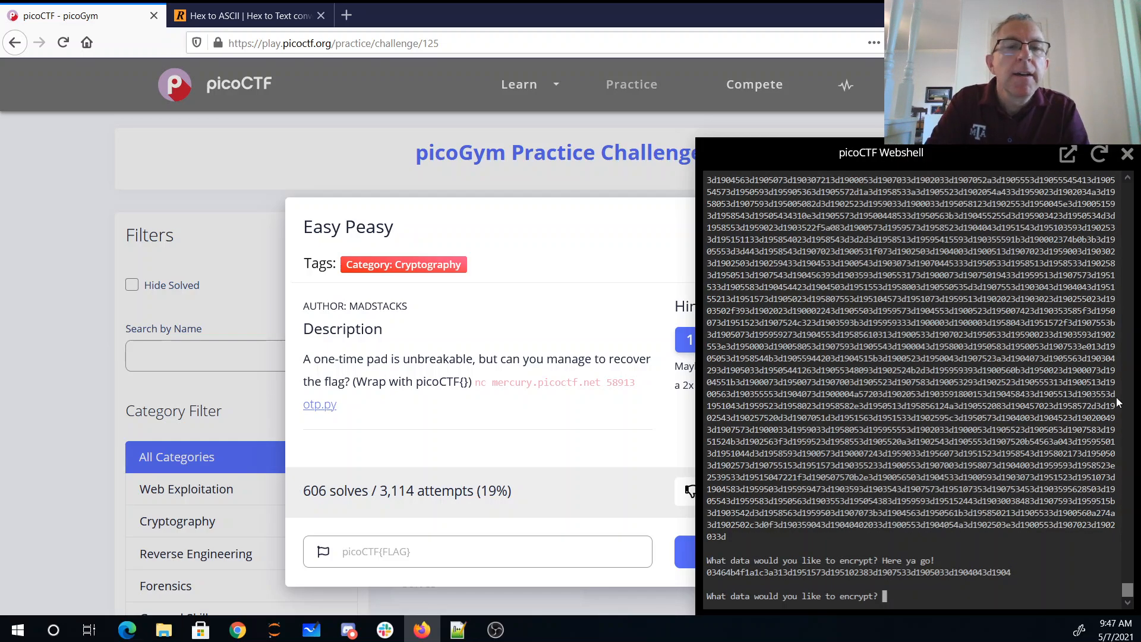
{"action": "mouse_move", "coordinate": [508, 434]}
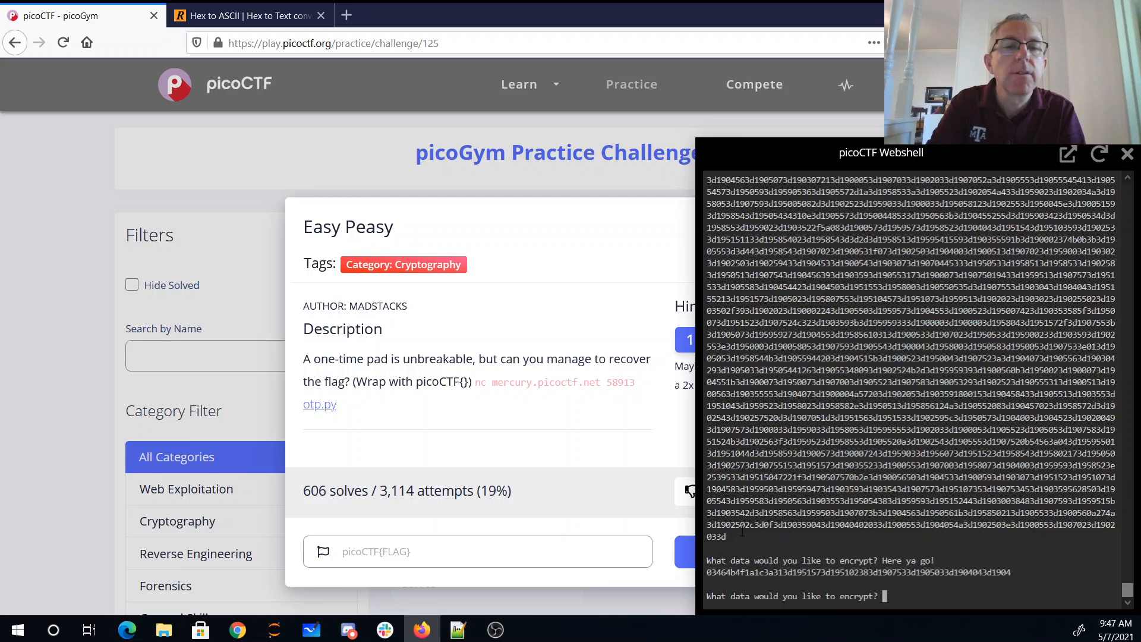
{"action": "key", "text": "ctrl+c"}
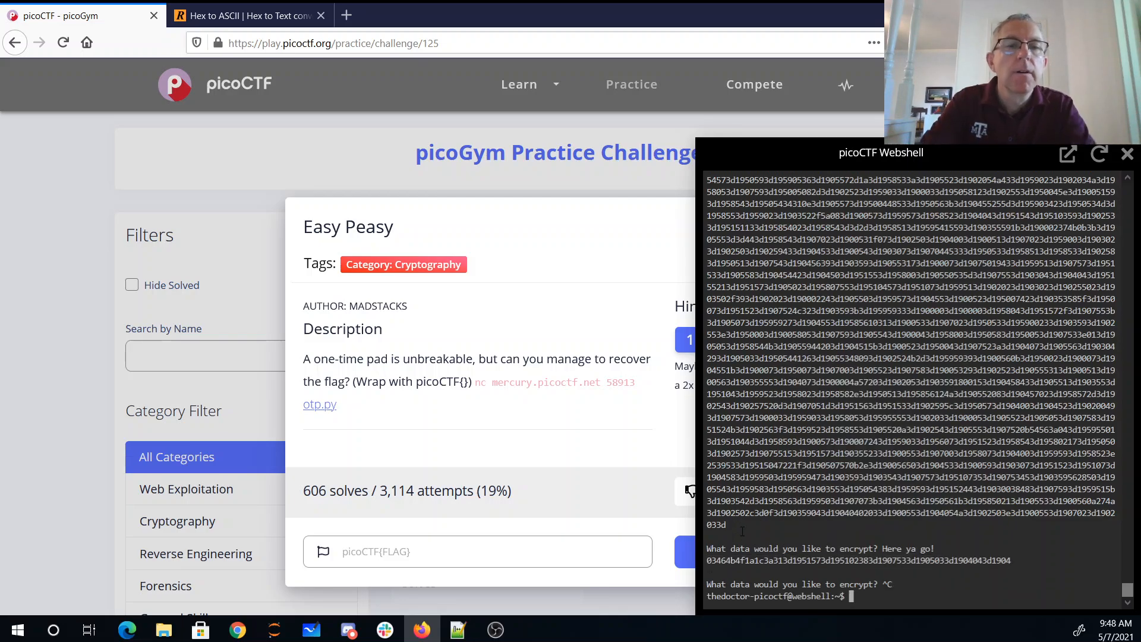
- Reconnect with nc to redisplay the encrypted flag and start Python
{"action": "type", "text": "nc mercury.picoctf.net 58913"}
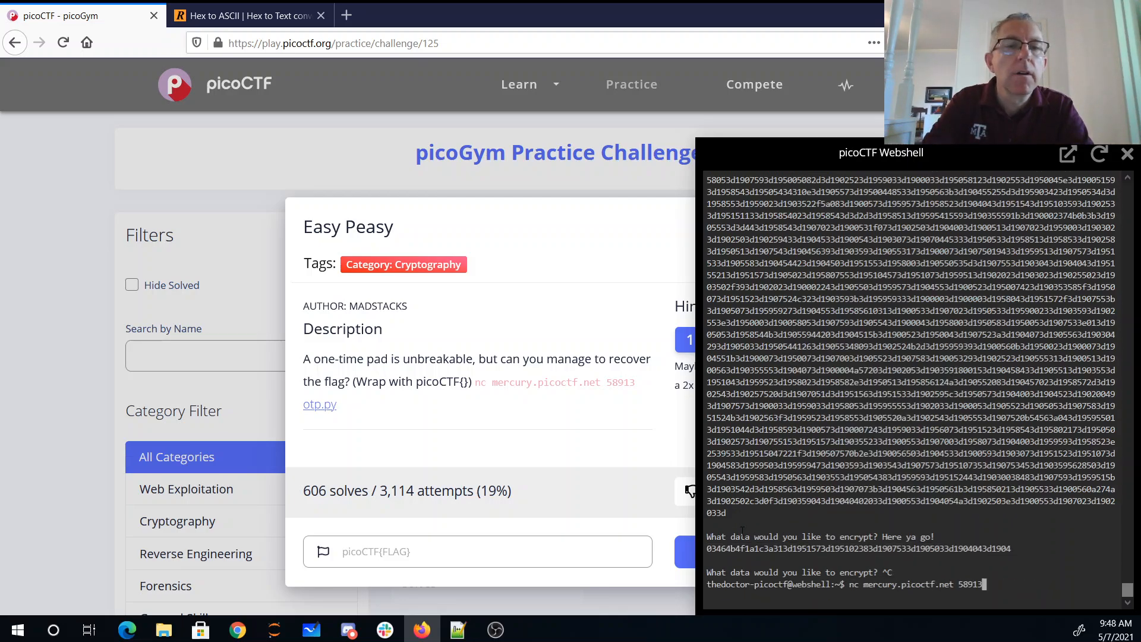
{"action": "key", "text": "Return"}
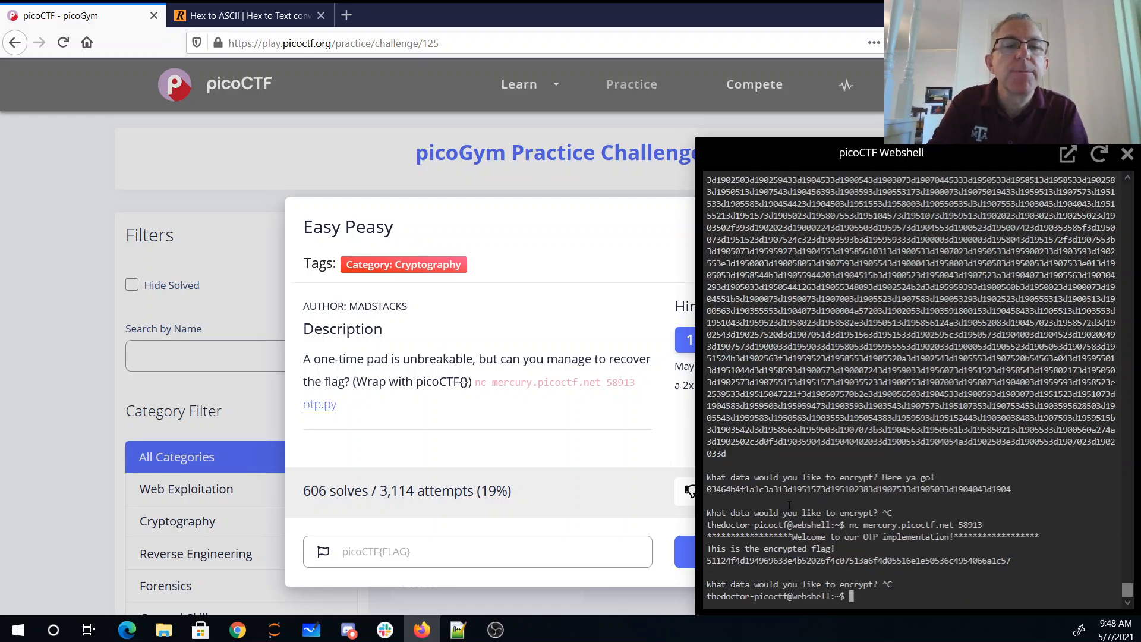
{"action": "type", "text": "python"}
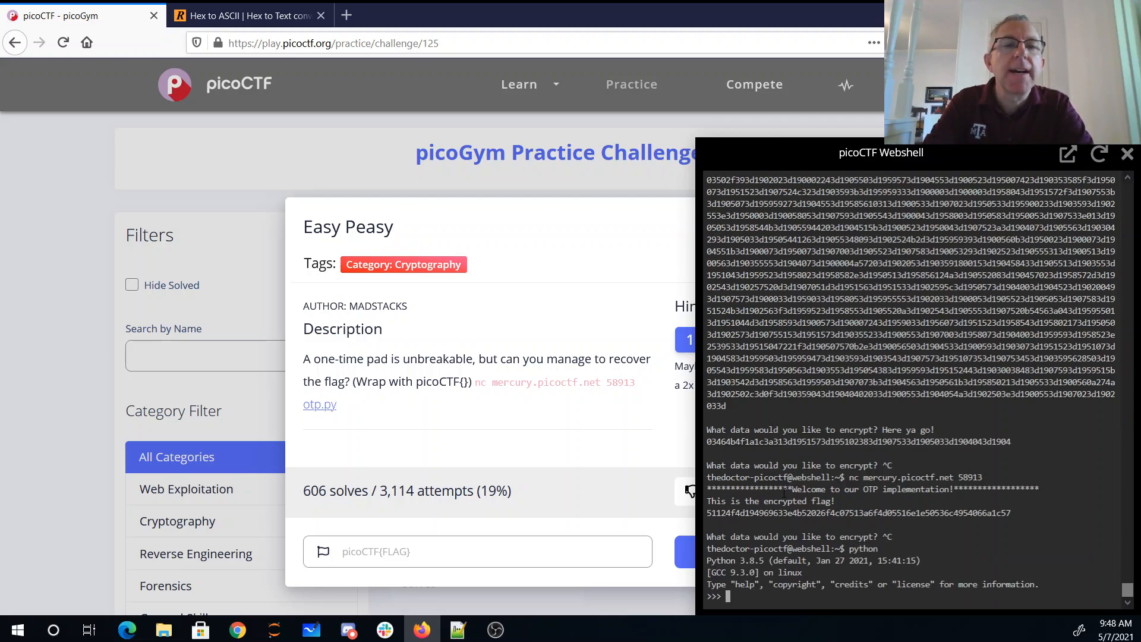
- Assign the pasted encrypted flag to ef as a 0x hex integer
{"action": "type", "text": "ef="}
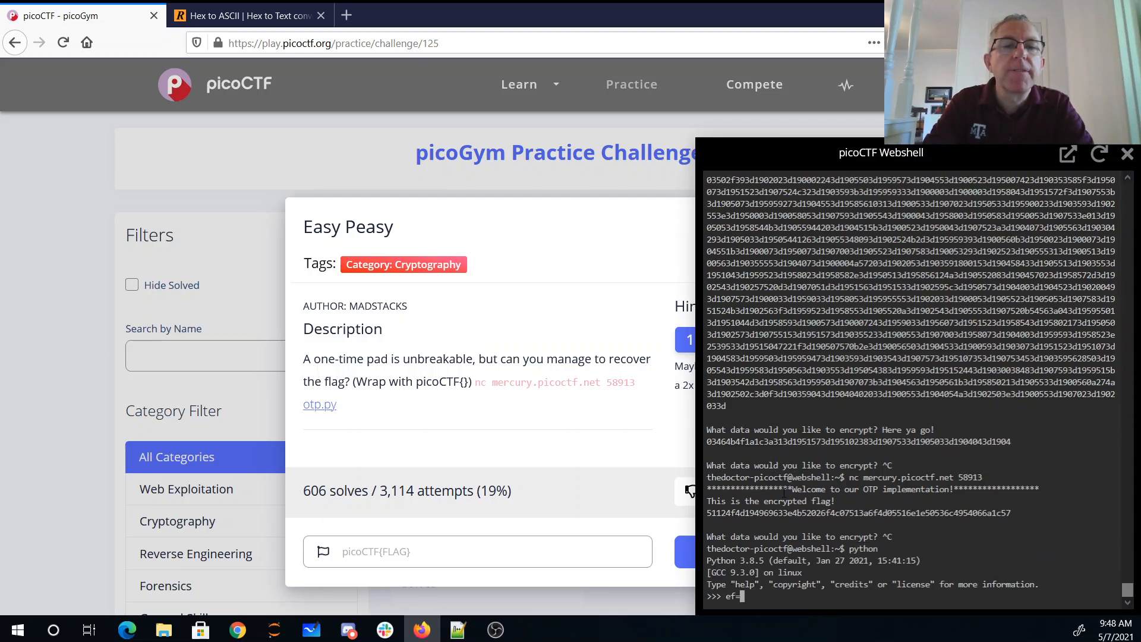
{"action": "type", "text": "0"}
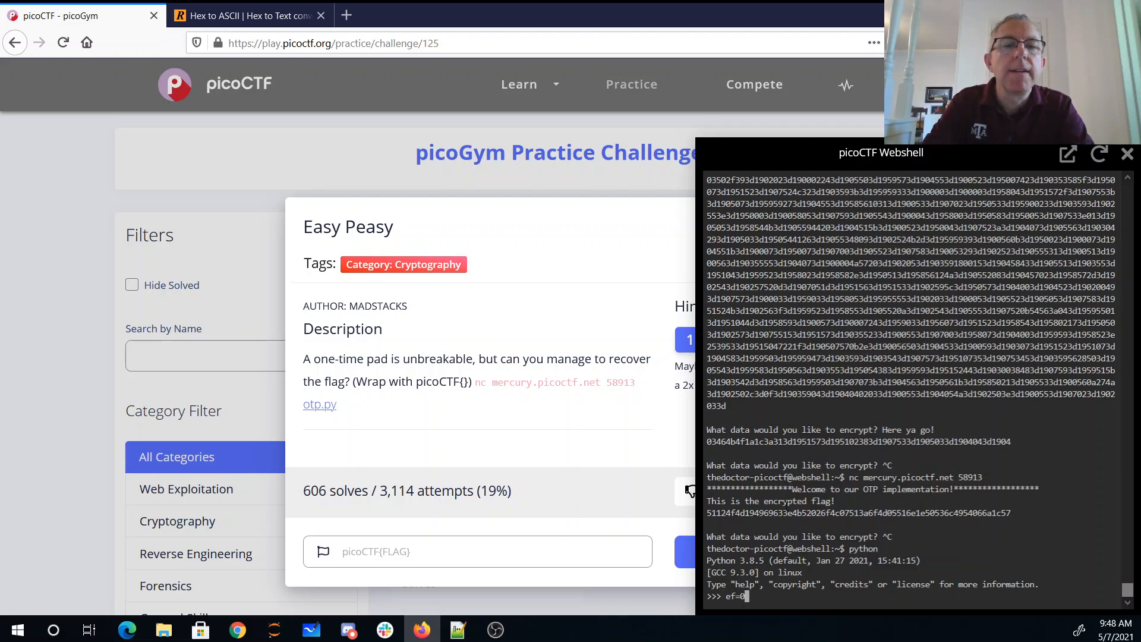
{"action": "type", "text": "x"}
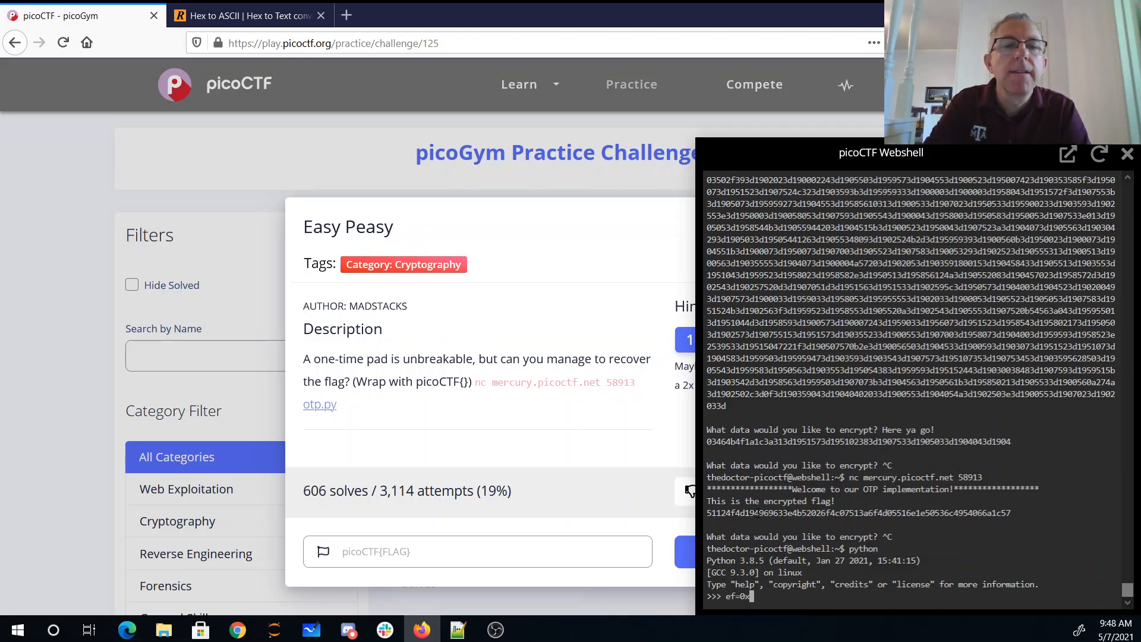
{"action": "right_click", "coordinate": [857, 512]}
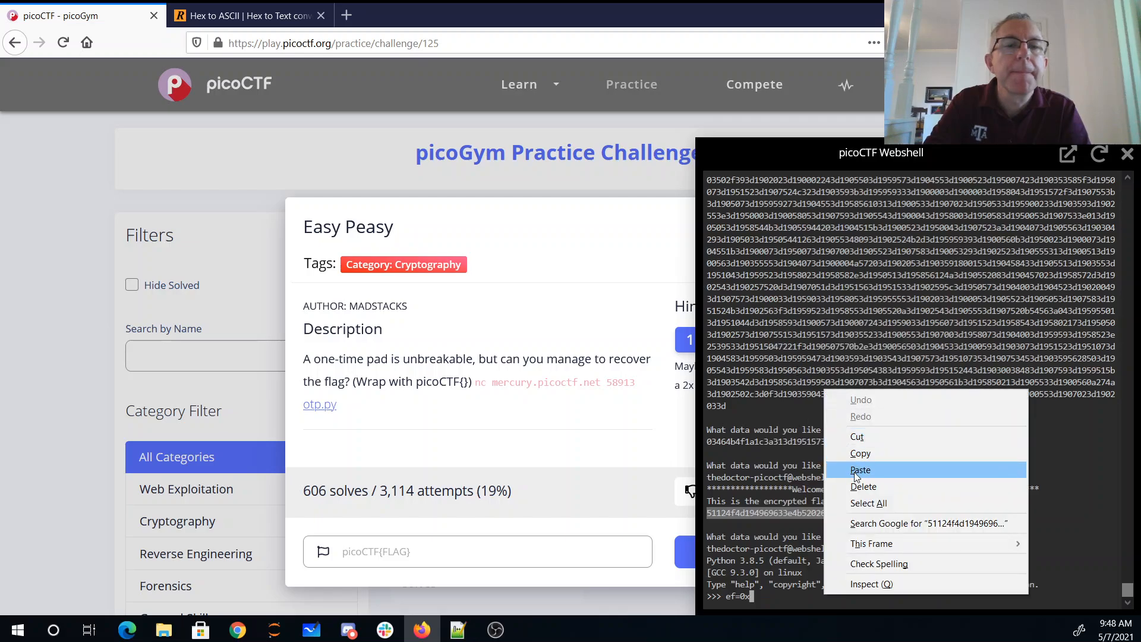
{"action": "left_click", "coordinate": [861, 470]}
{"action": "type", "text": "ea="}
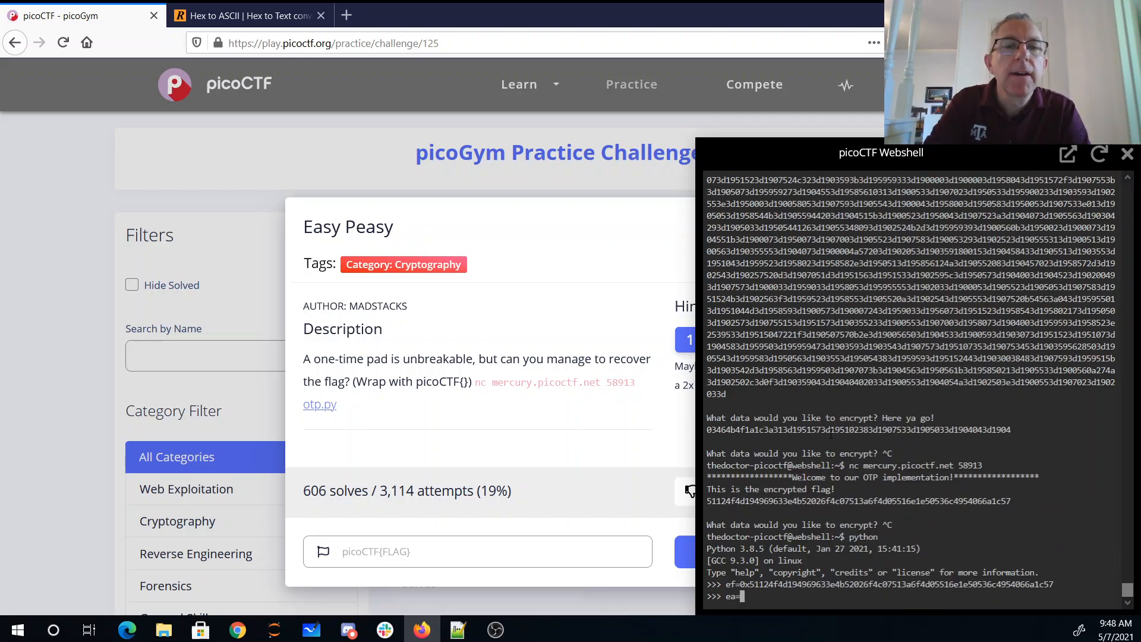
- Assign the pasted 'a' ciphertext to ea as a 0x hex integer
{"action": "type", "text": "0x"}
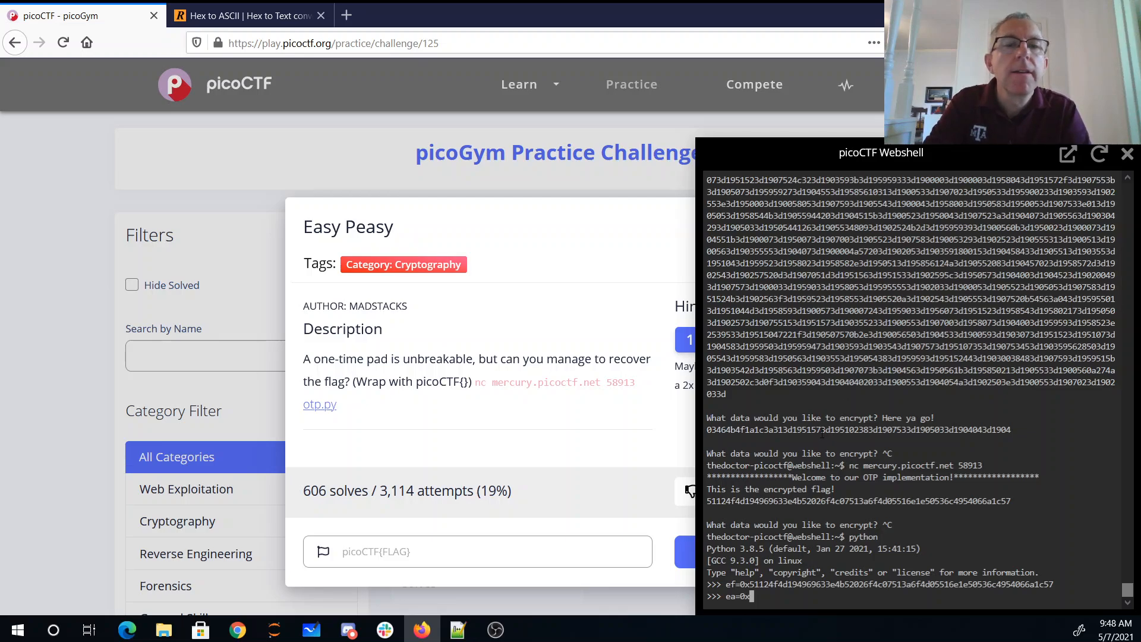
{"action": "right_click", "coordinate": [859, 429]}
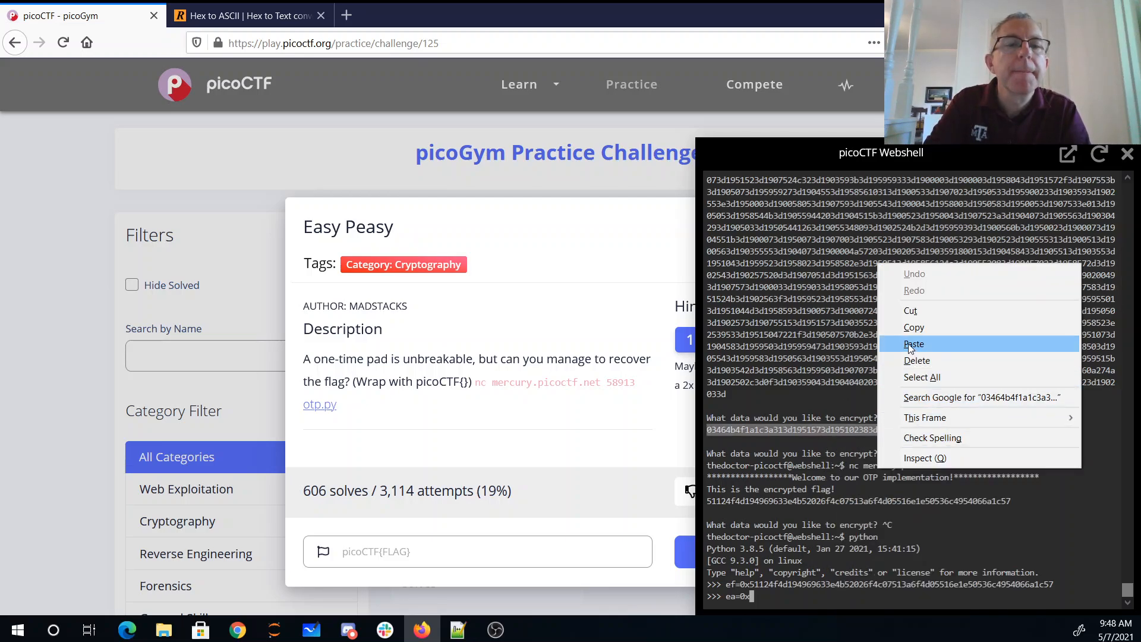
{"action": "left_click", "coordinate": [914, 344]}
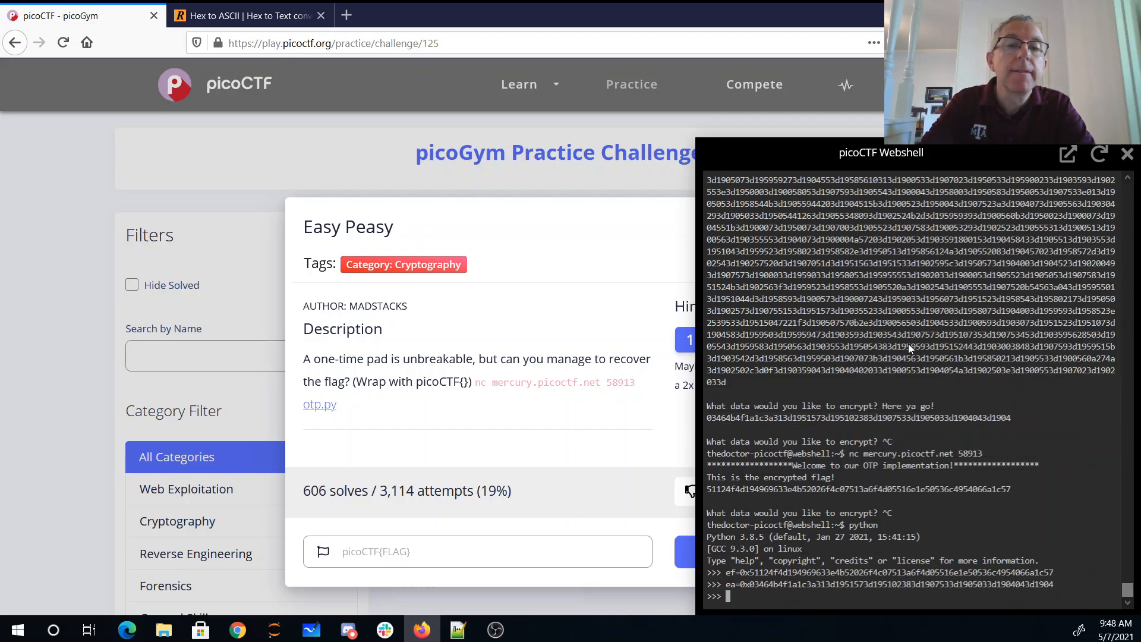
- Assign pa as 0x followed by repeated 61 bytes for the 'a' plaintext
{"action": "type", "text": "p"}
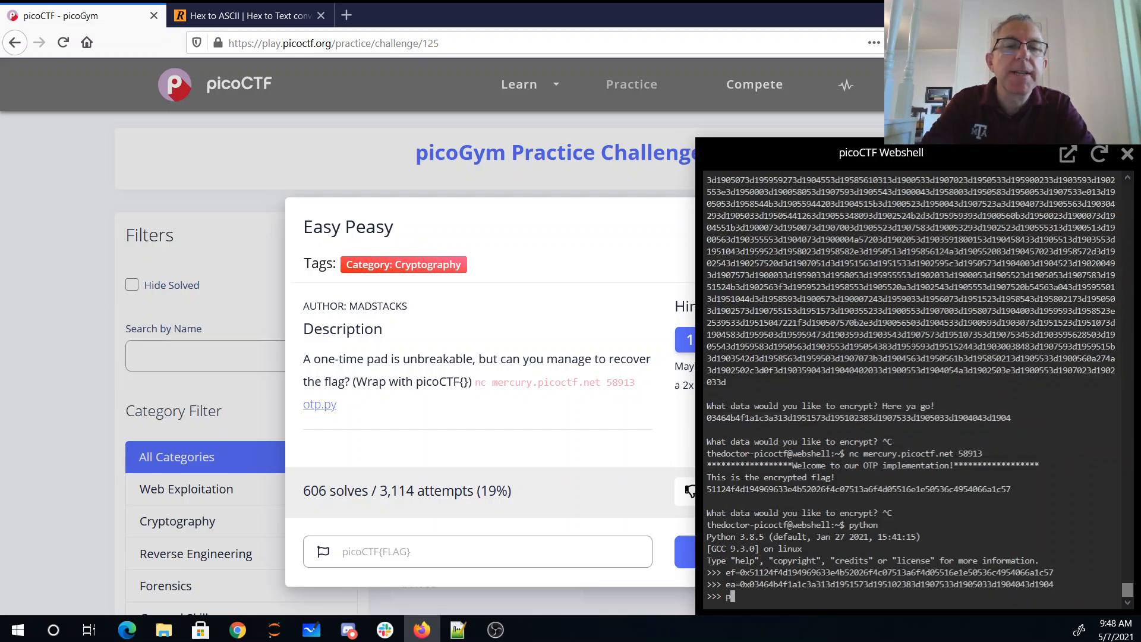
{"action": "type", "text": "a=0x61"}
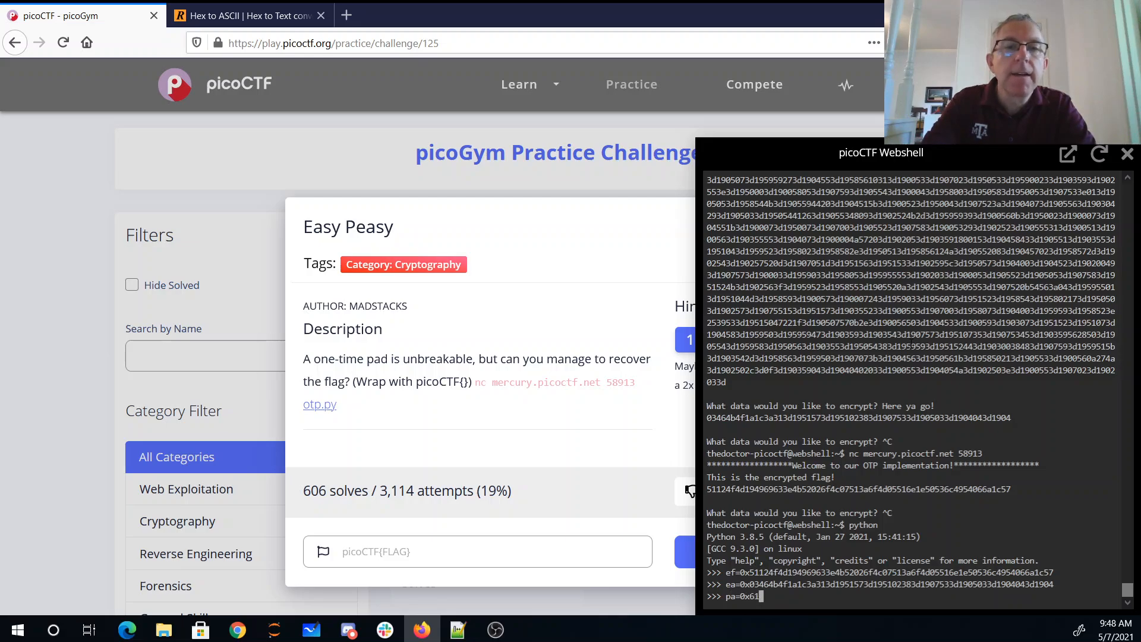
{"action": "type", "text": "61"}
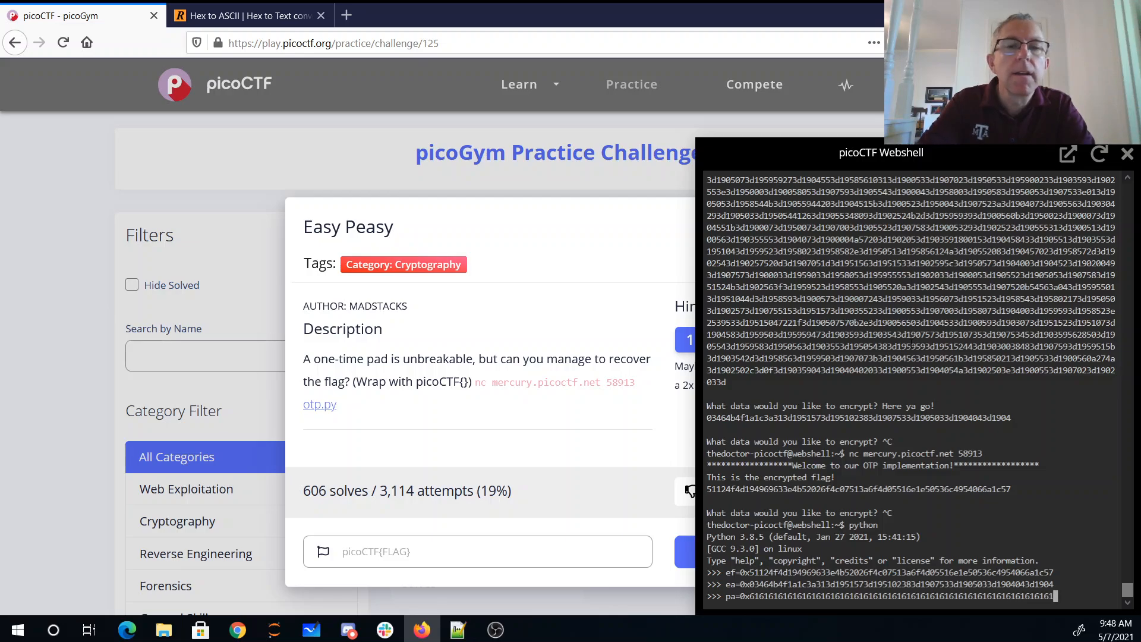
{"action": "key", "text": "Return"}
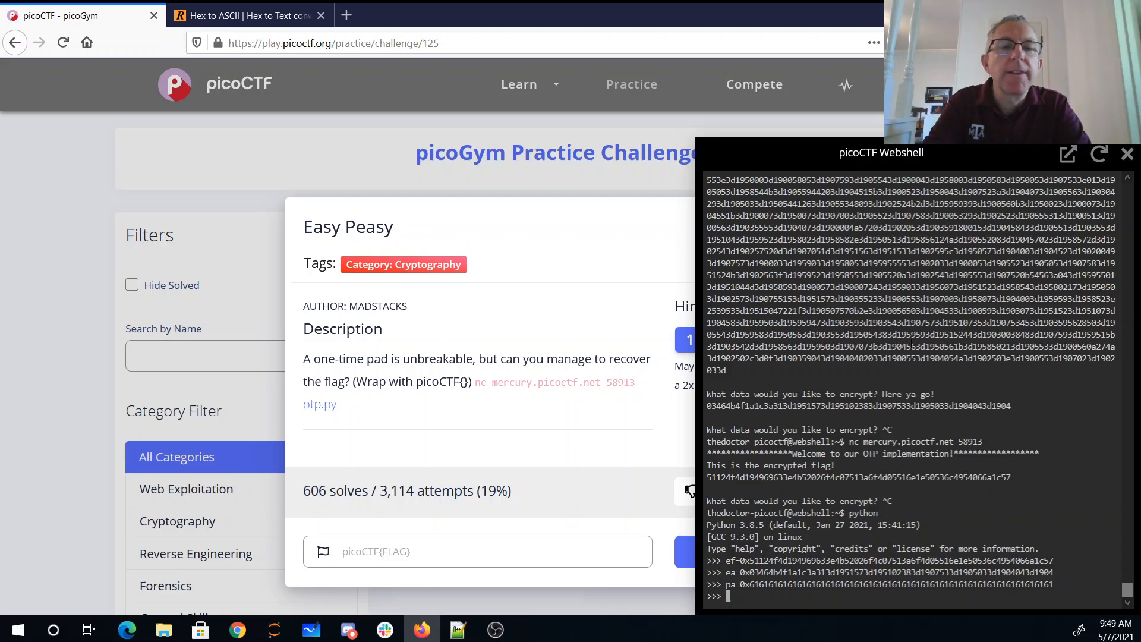
{"action": "type", "text": "ef="}
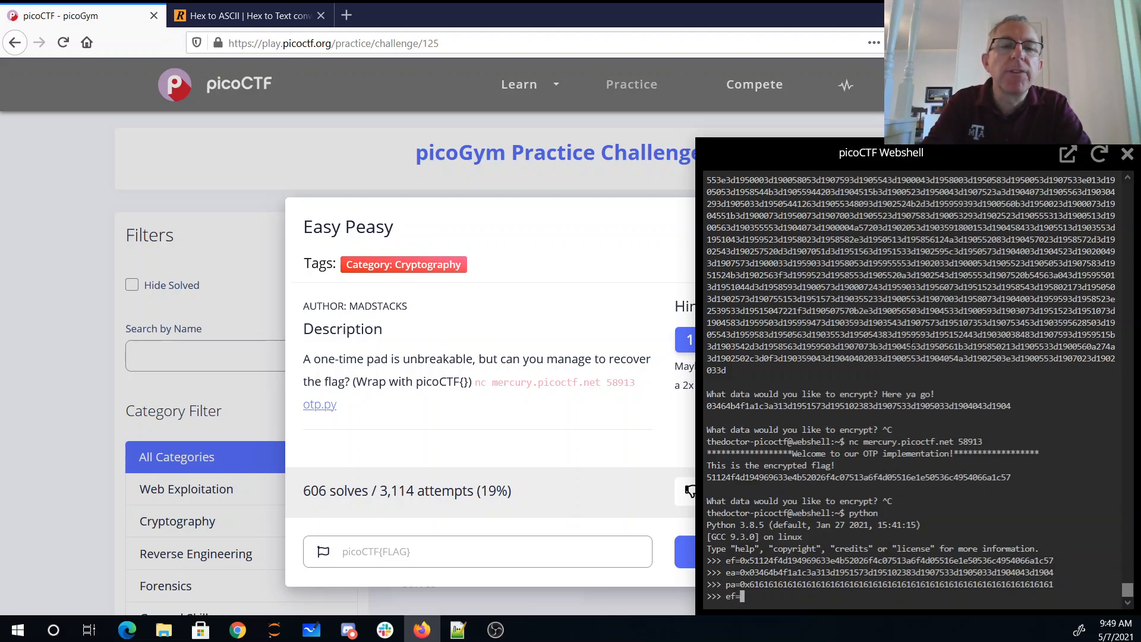
{"action": "type", "text": "f^"}
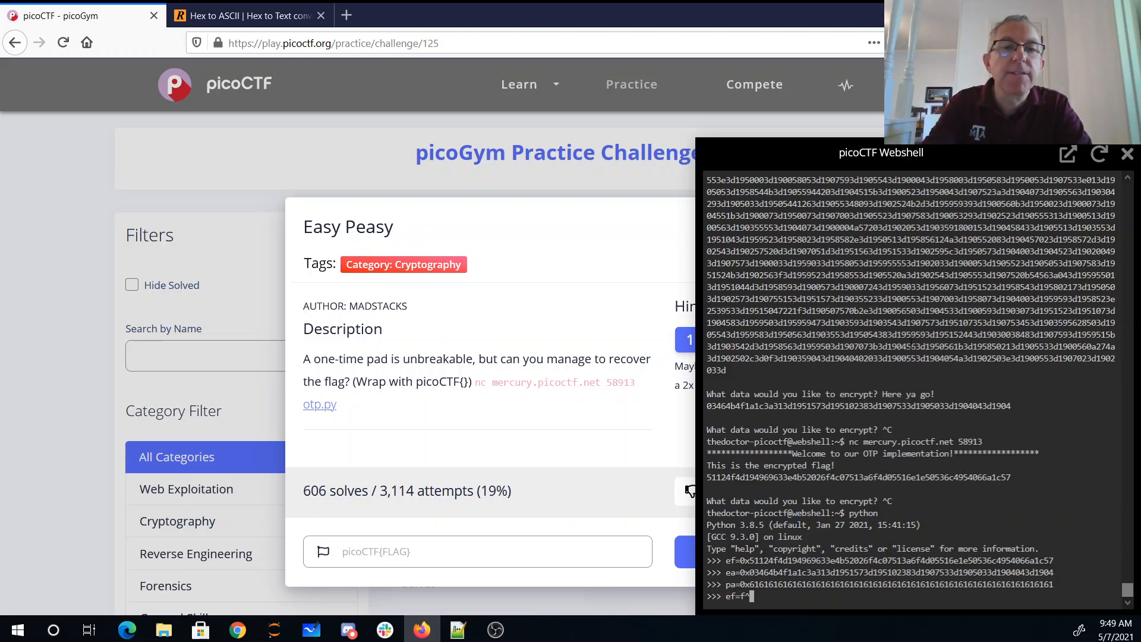
{"action": "type", "text": "k"}
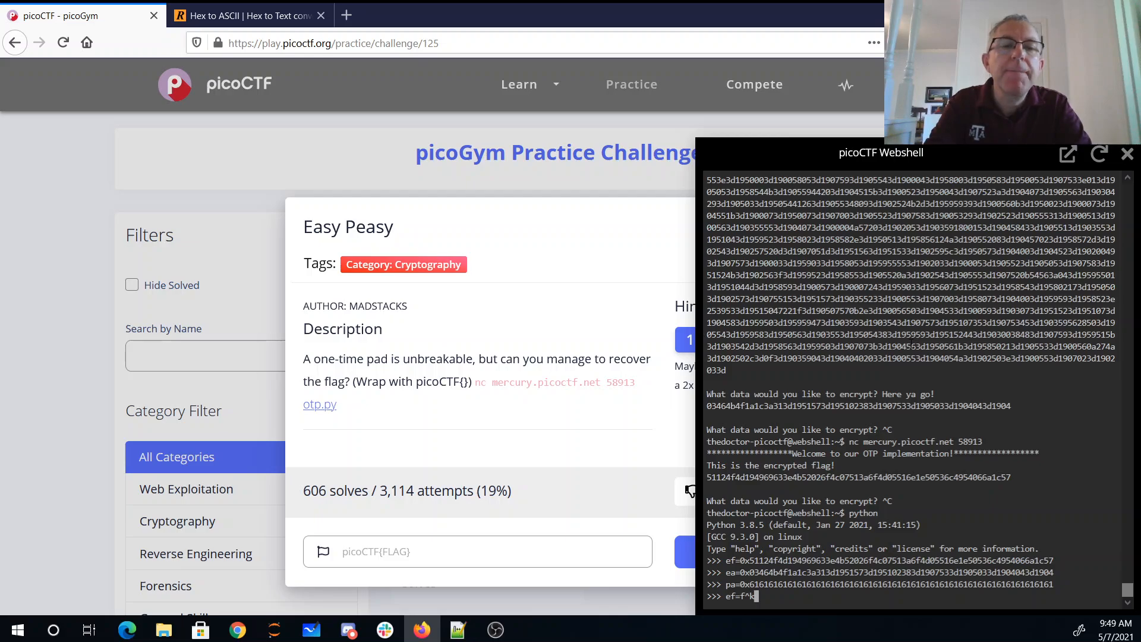
{"action": "type", "text": ","}
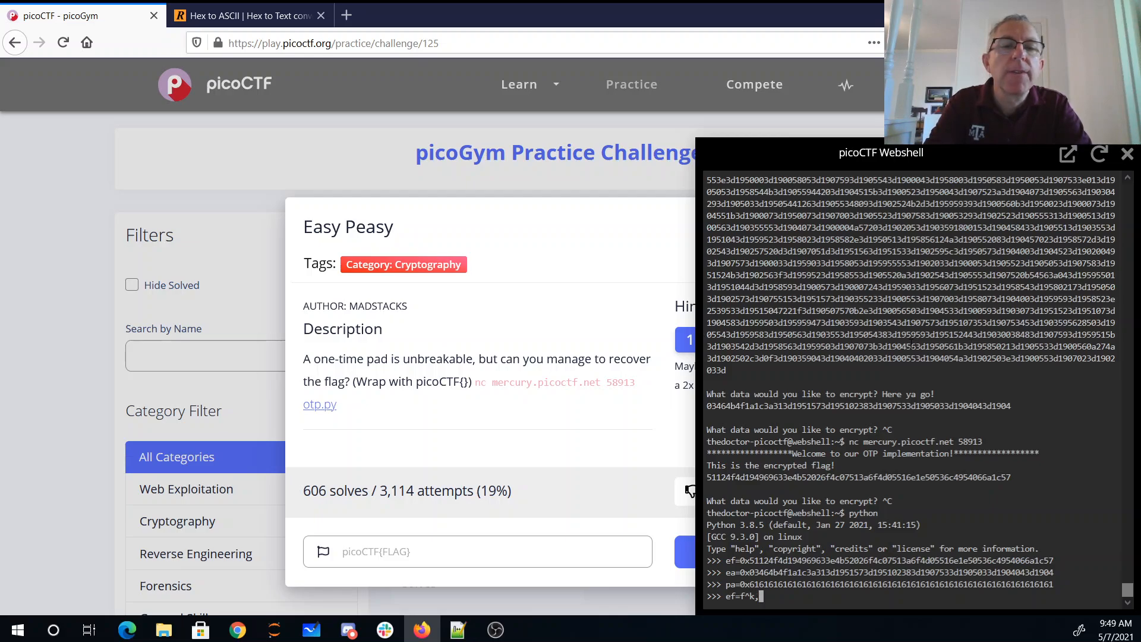
{"action": "type", "text": "ea="}
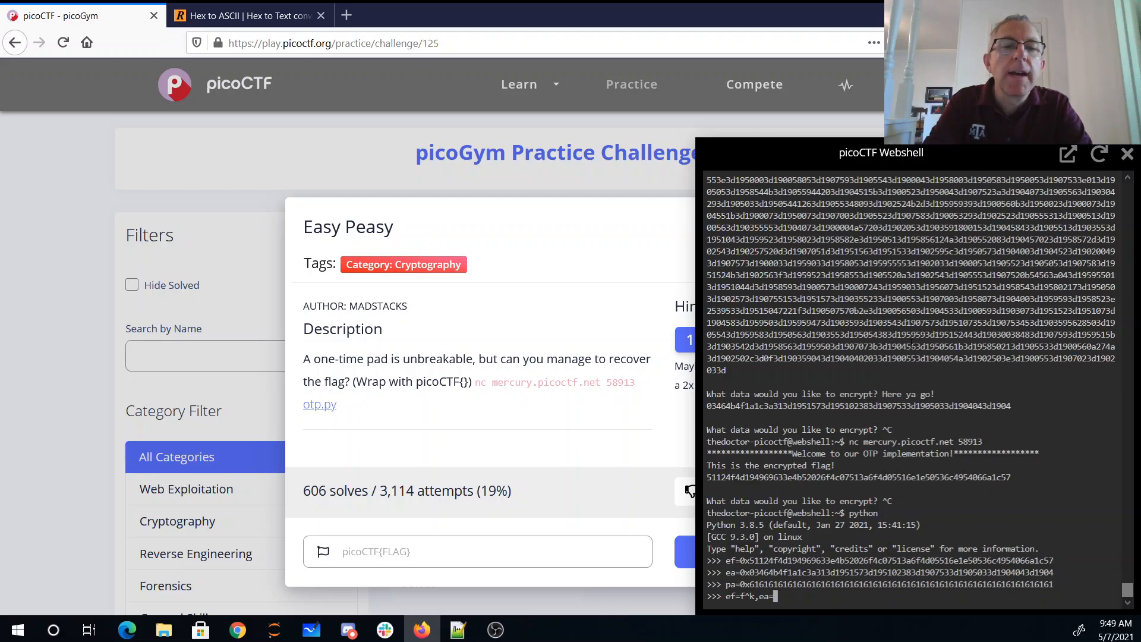
{"action": "type", "text": "pa^k"}
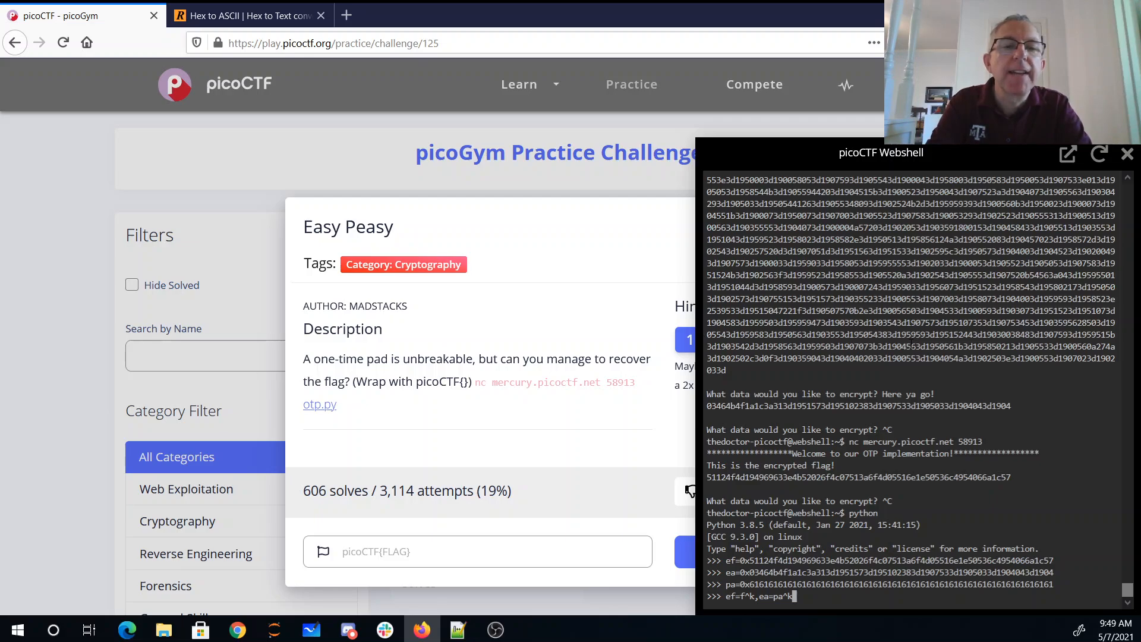
{"action": "type", "text": ","}
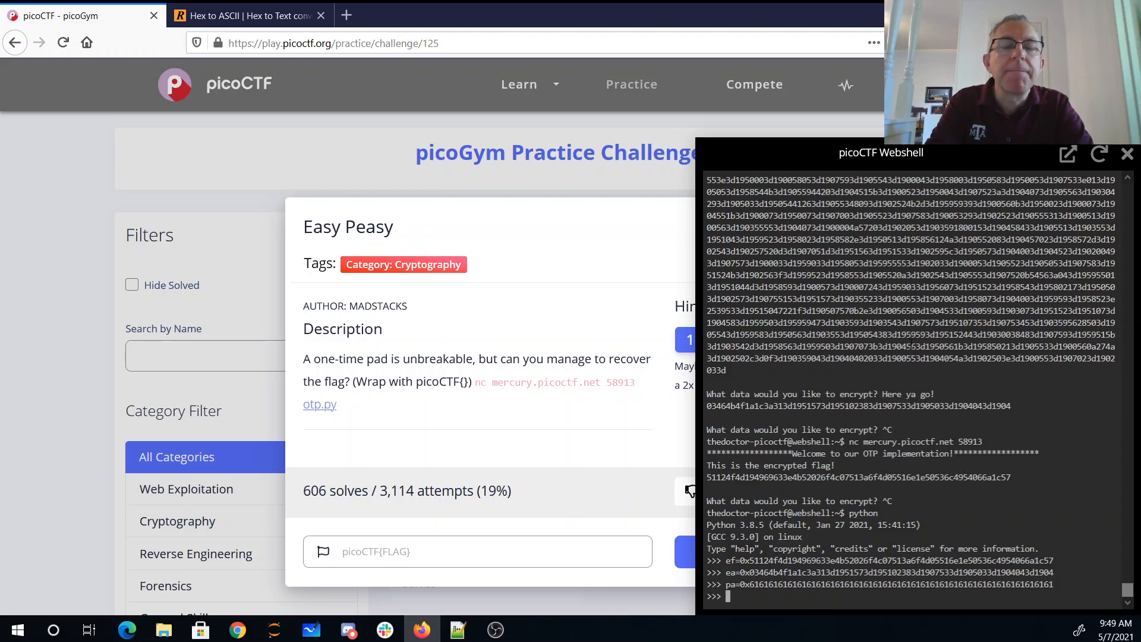
- Evaluate '{:x}'.format(ef^ea^pa) and take the hex result to the converter tab
{"action": "type", "text": "'{:x"}
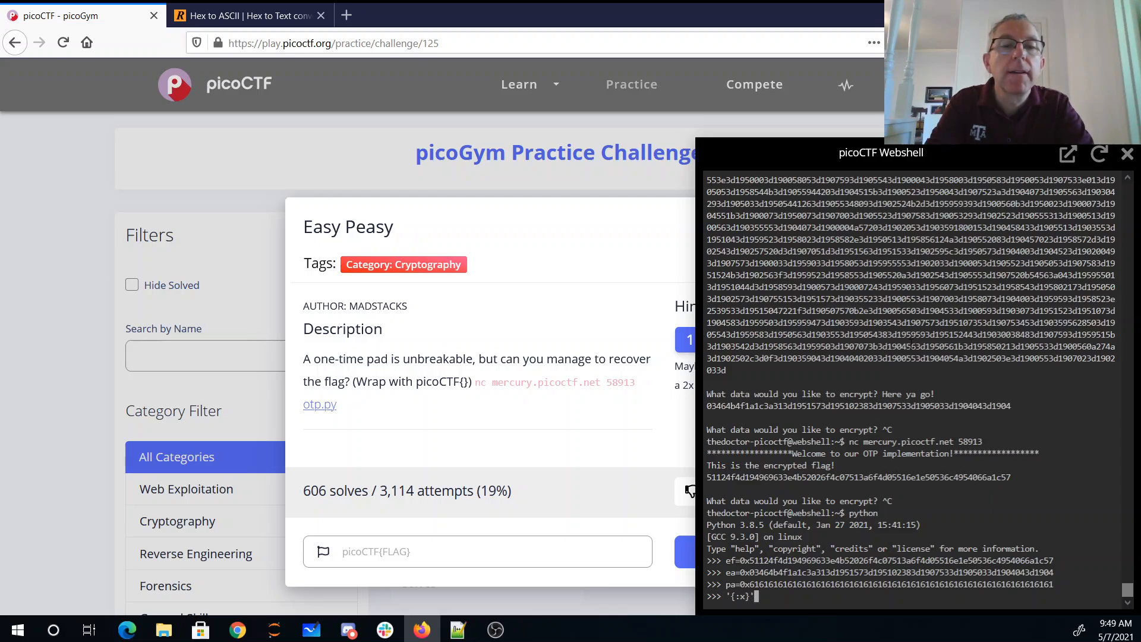
{"action": "type", "text": ".format("}
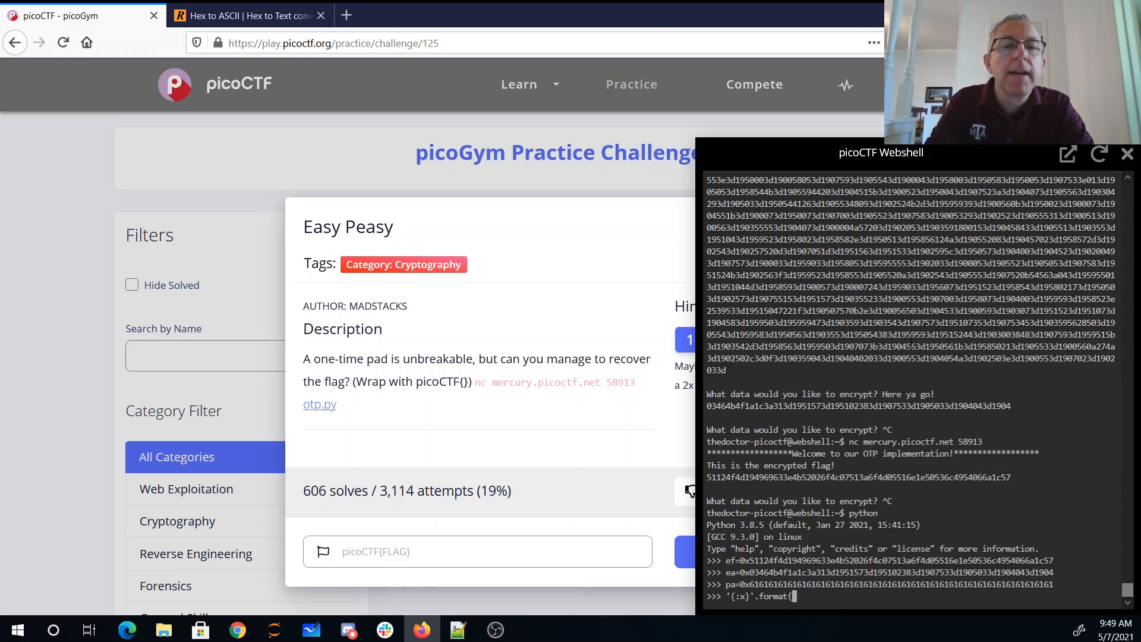
{"action": "type", "text": "ef"}
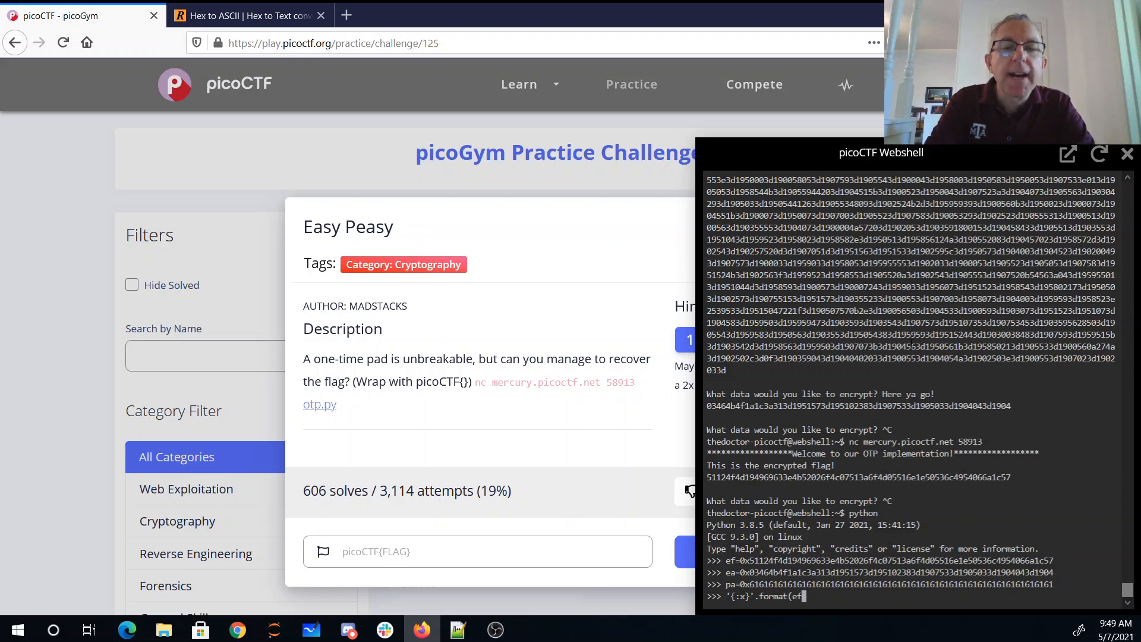
{"action": "type", "text": "ea"}
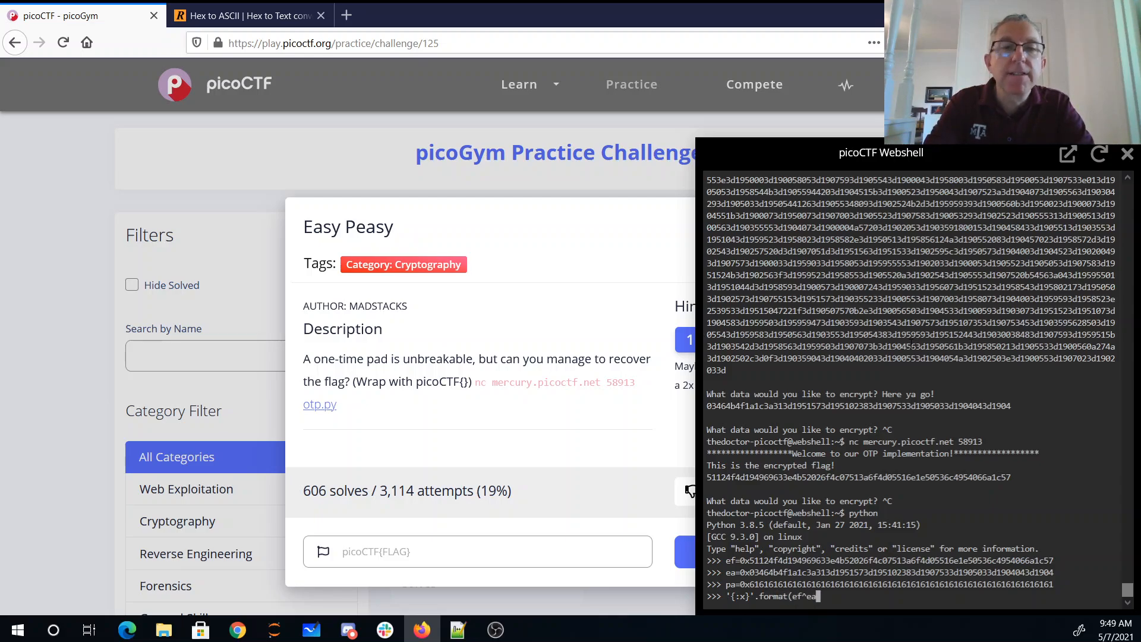
{"action": "type", "text": "^pa)"}
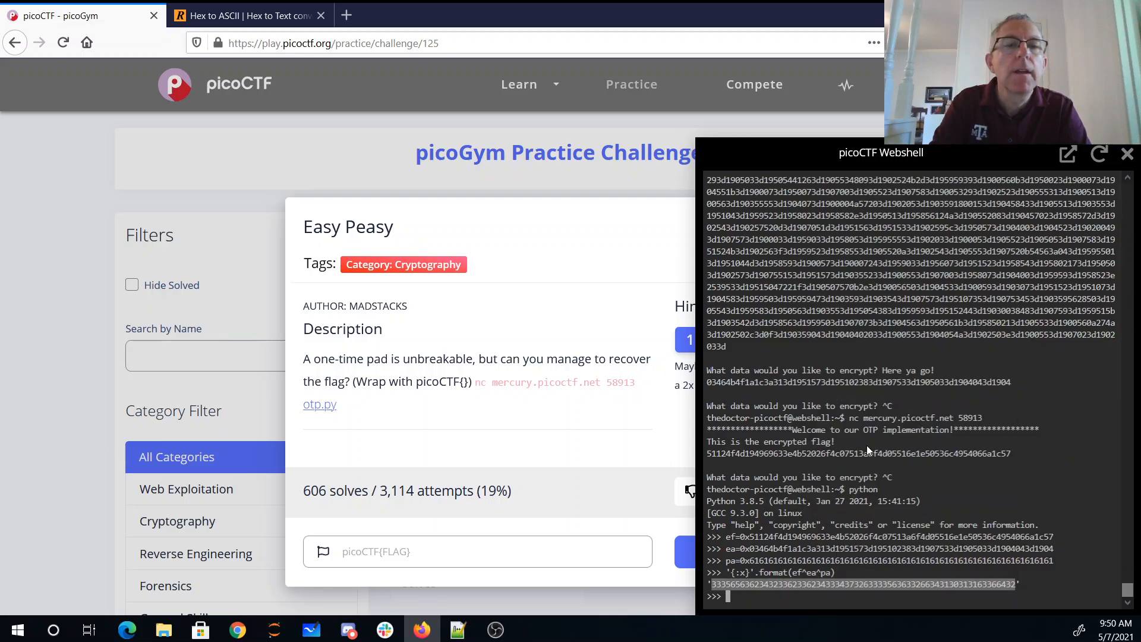
{"action": "left_click", "coordinate": [247, 16]}
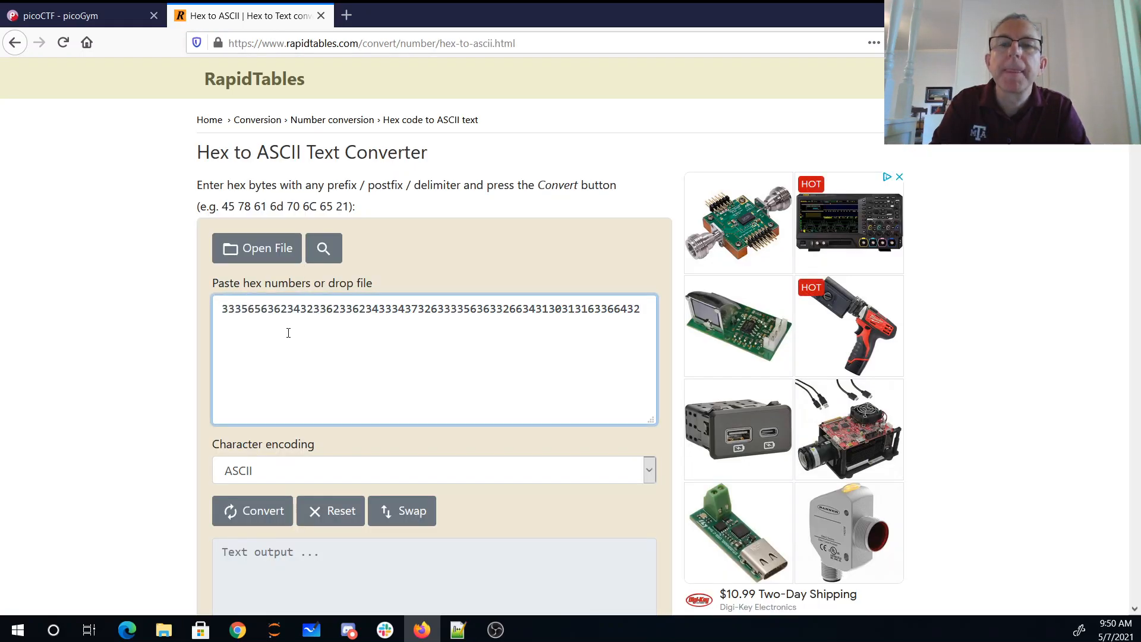
{"action": "left_click", "coordinate": [252, 510]}
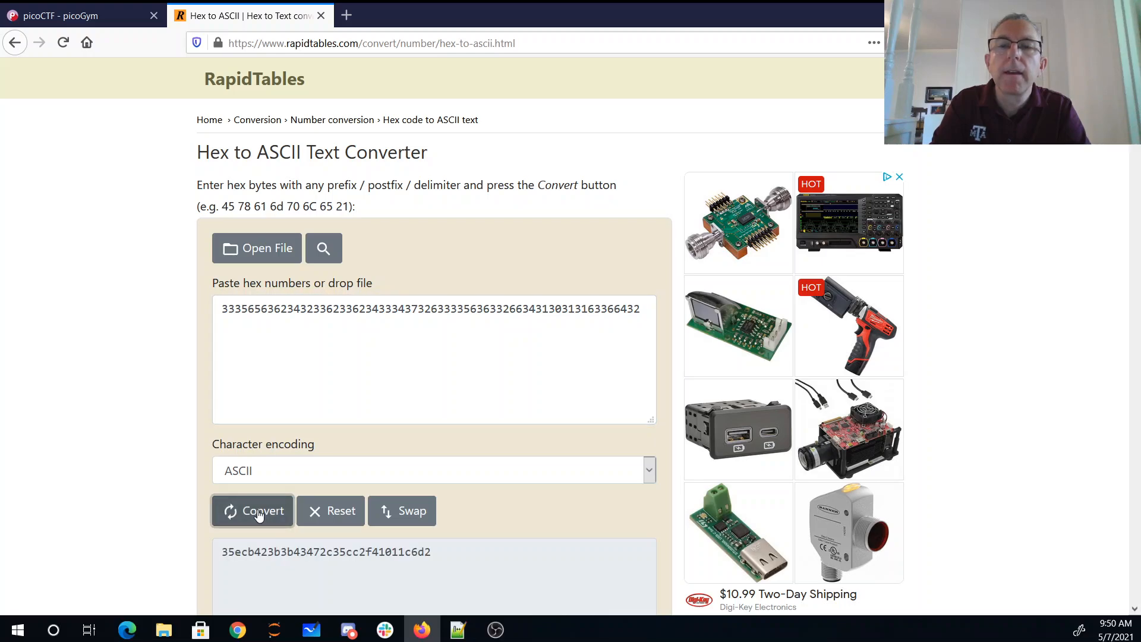
{"action": "right_click", "coordinate": [326, 552]}
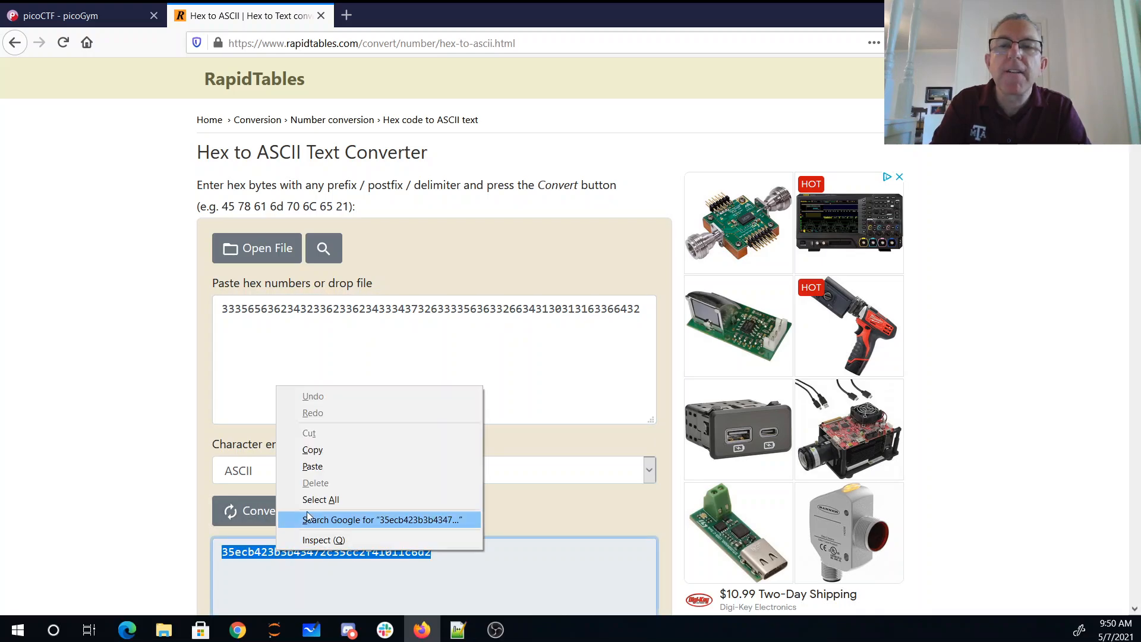
{"action": "left_click", "coordinate": [189, 108]}
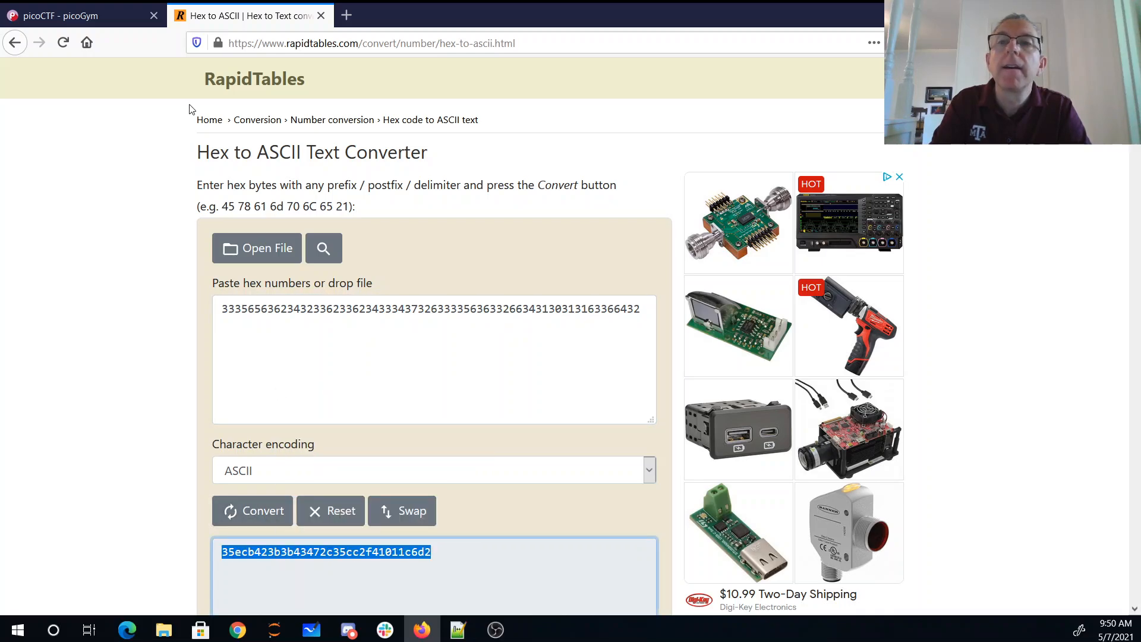
- Enter picoCTF{35ecb423b3b43472c35cc2f41011c6d2} in the flag field and submit it
{"action": "left_click", "coordinate": [73, 16]}
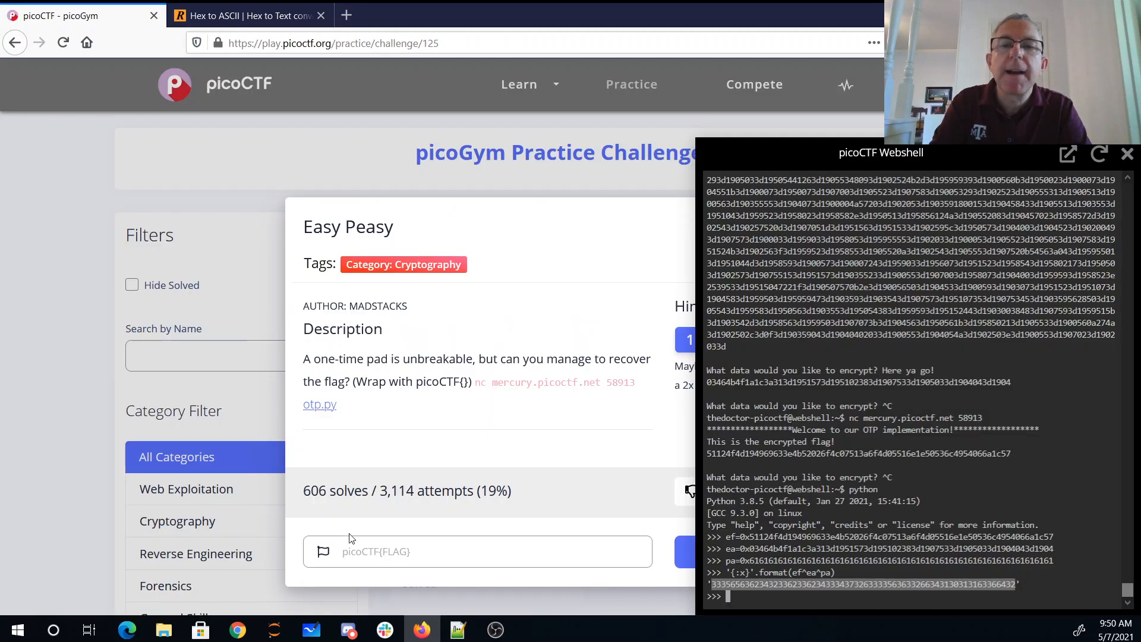
{"action": "type", "text": "picoCTF{"}
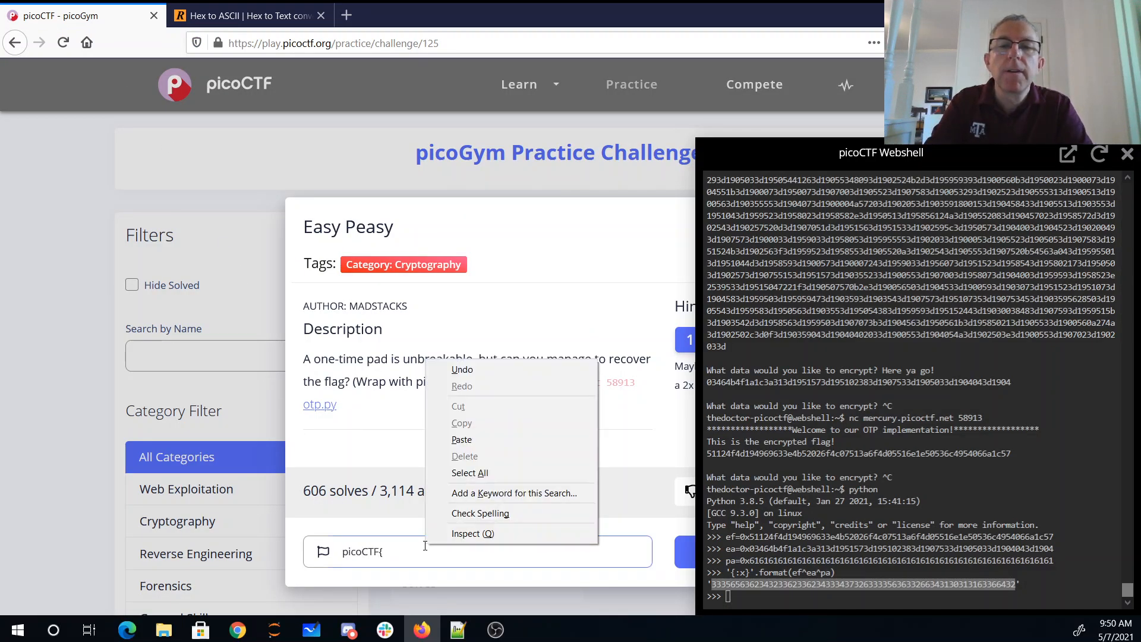
{"action": "left_click", "coordinate": [462, 439]}
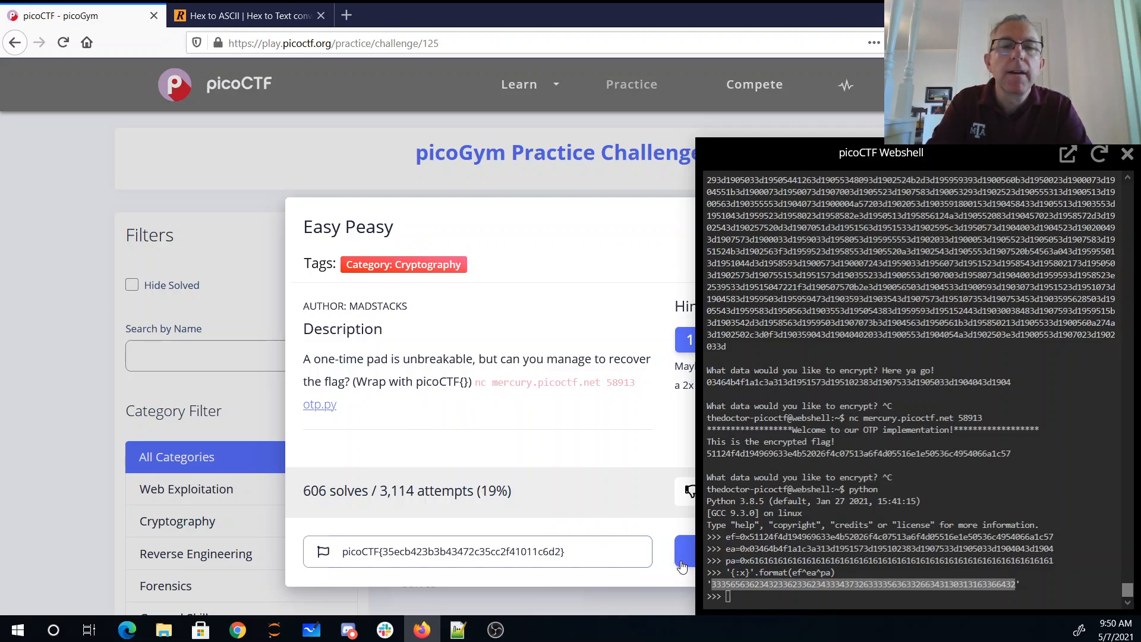
{"action": "left_click", "coordinate": [685, 550]}
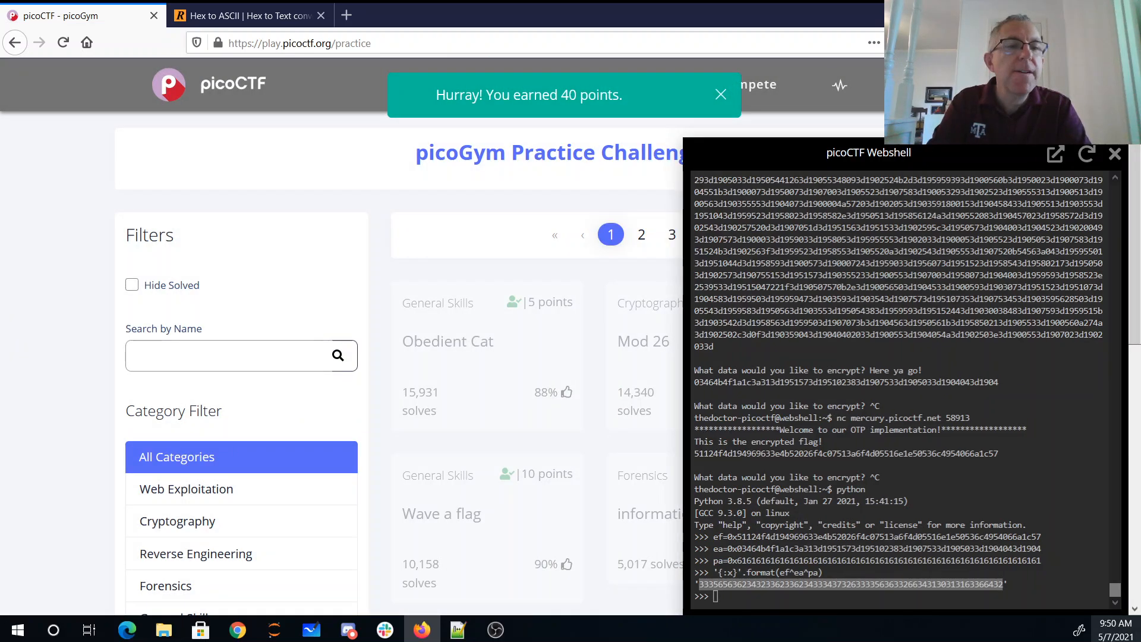